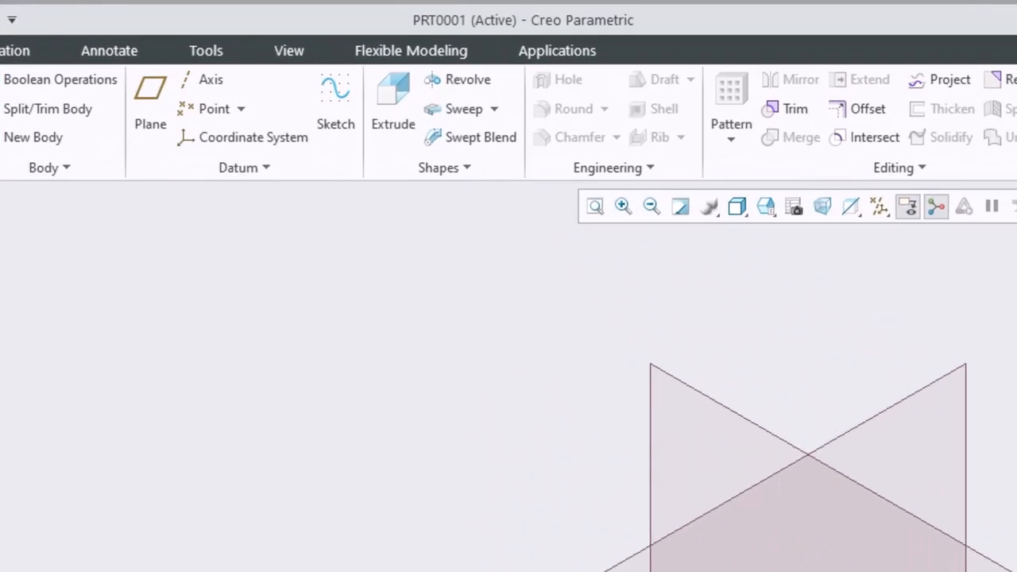
mouse_move(270, 34)
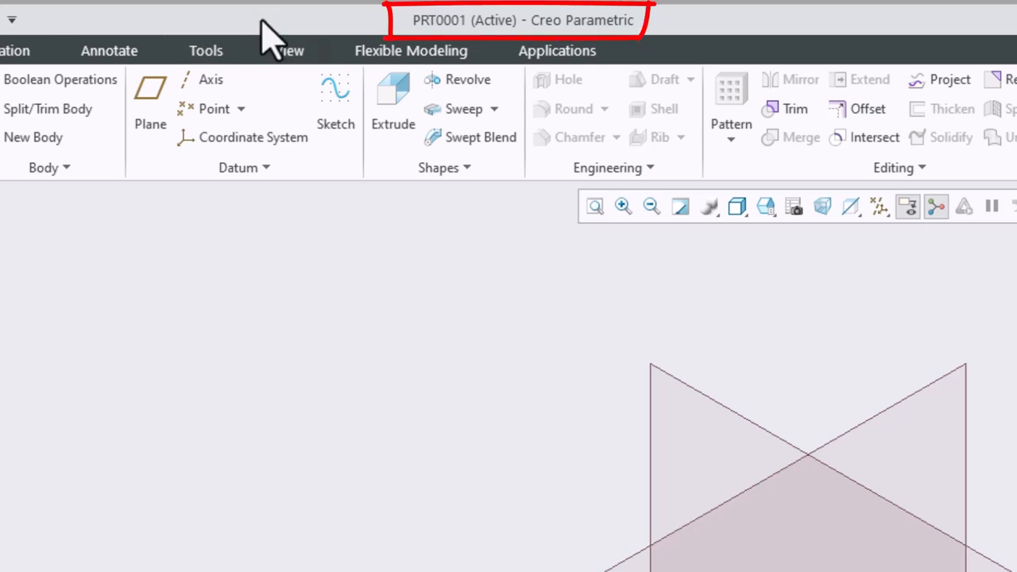
mouse_move(326, 40)
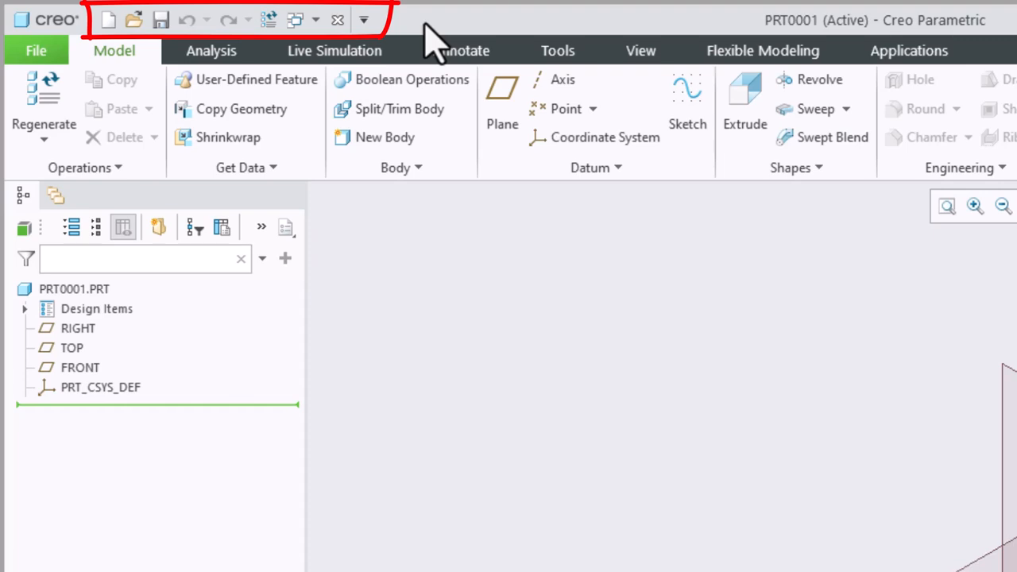
mouse_move(410, 44)
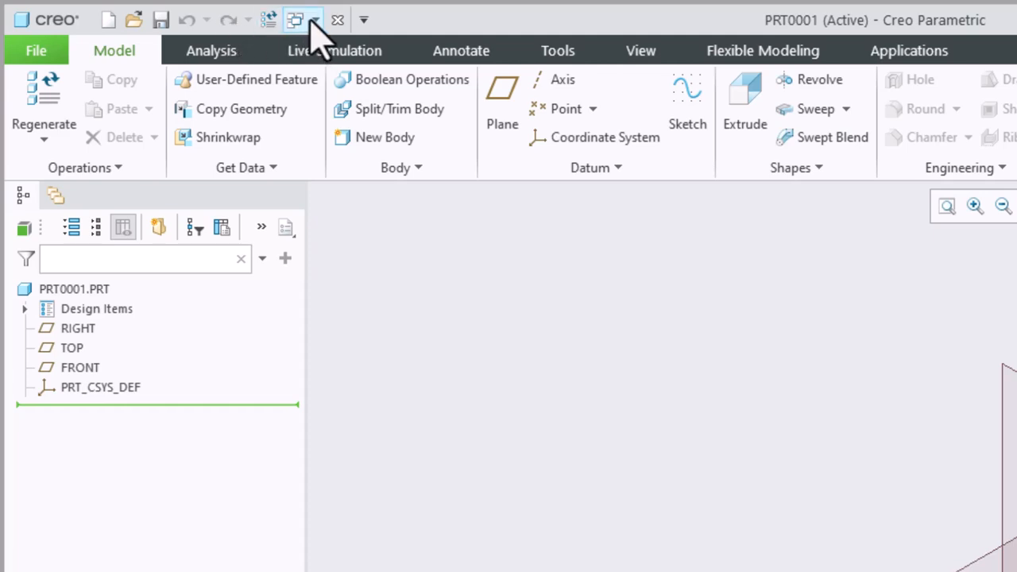
Switch to the other open tutorial model via the Windows list, then back to PRT0001.
click(315, 19)
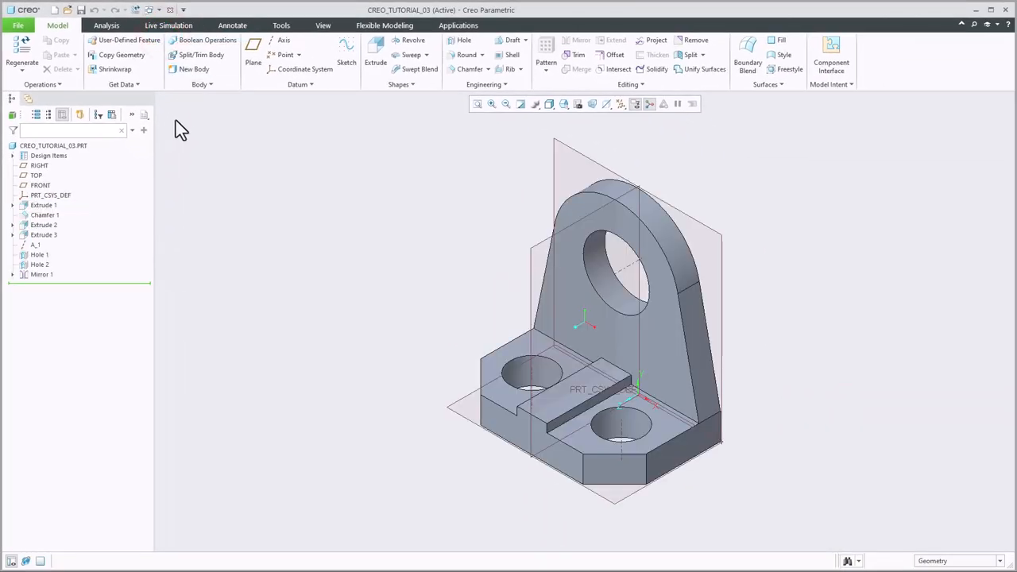
click(157, 10)
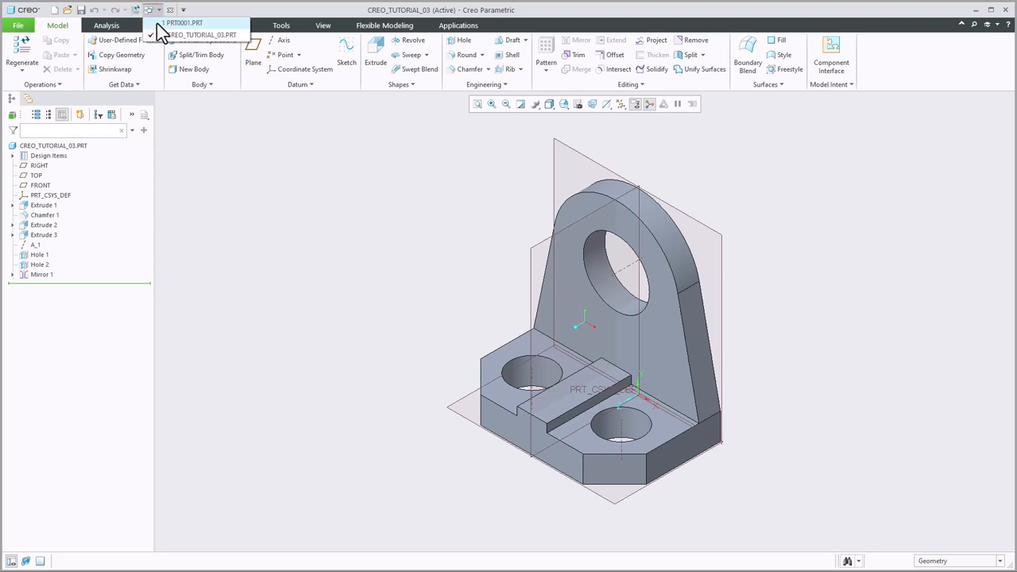
click(184, 22)
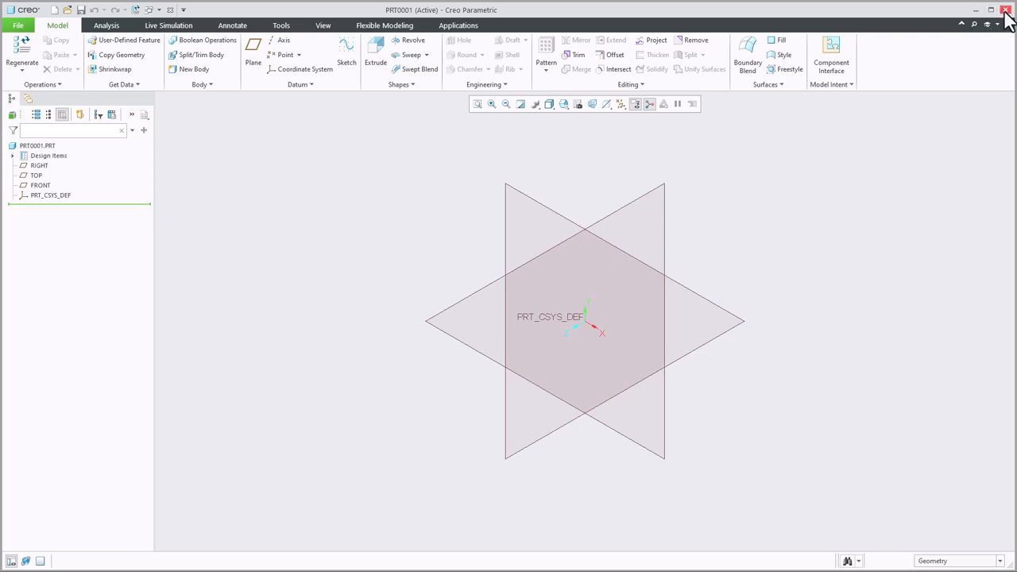
mouse_move(813, 318)
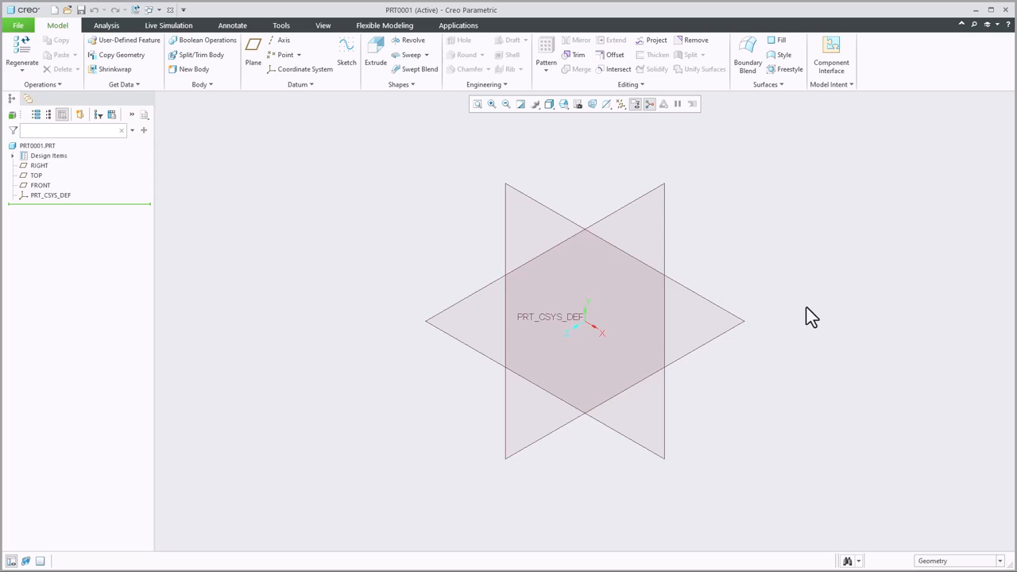
mouse_move(957, 207)
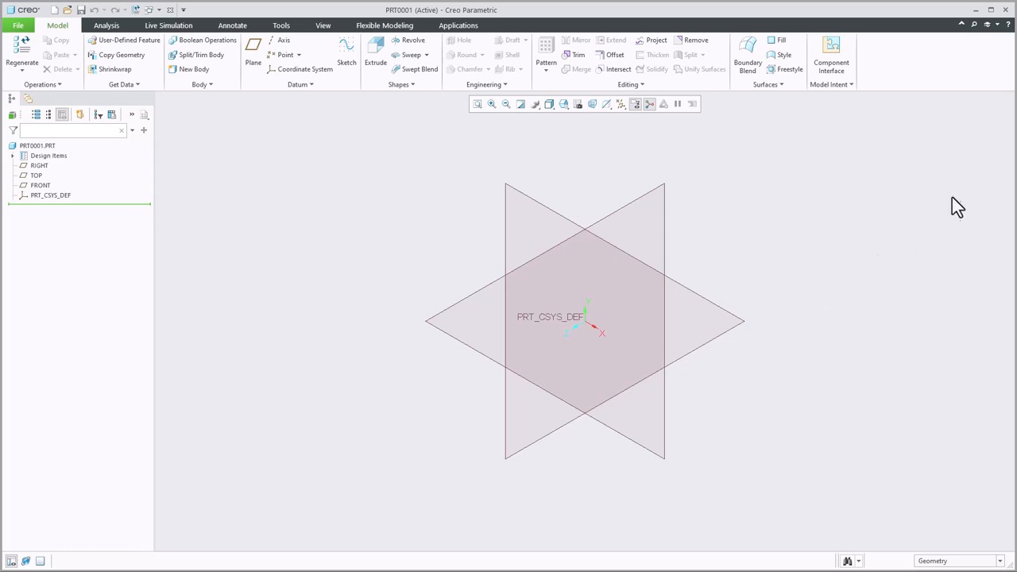
mouse_move(1004, 112)
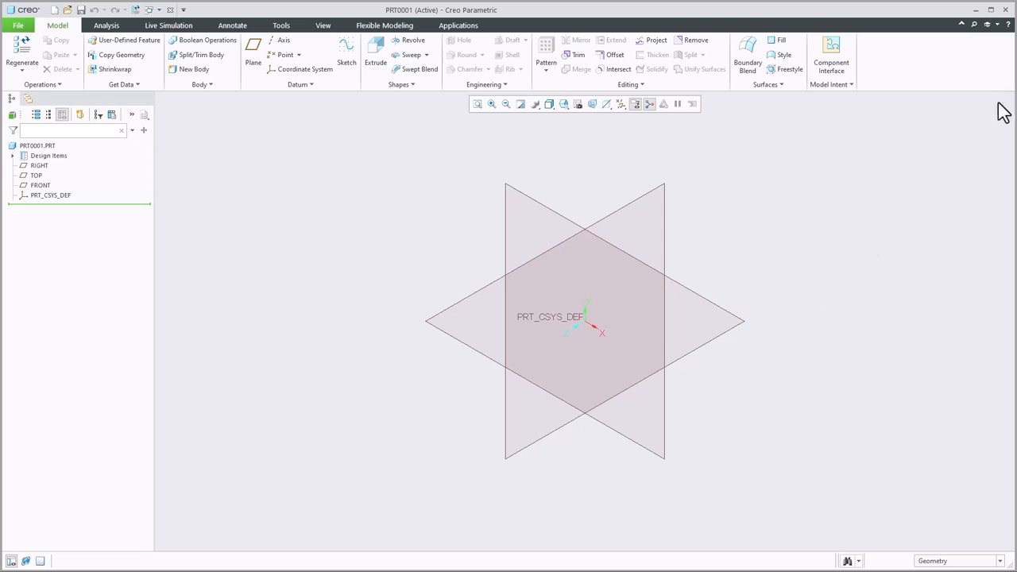
mouse_move(1001, 110)
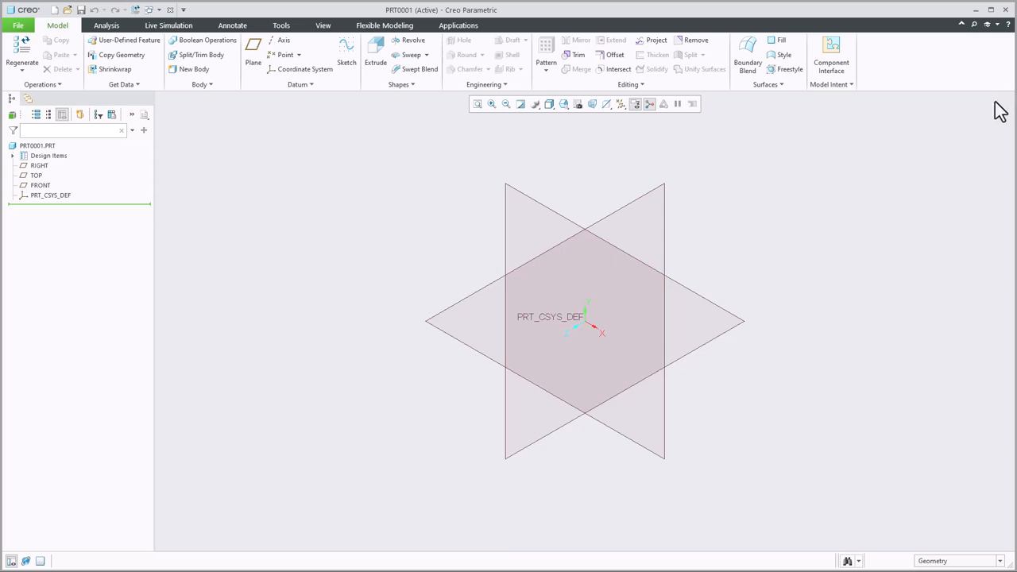
mouse_move(175, 14)
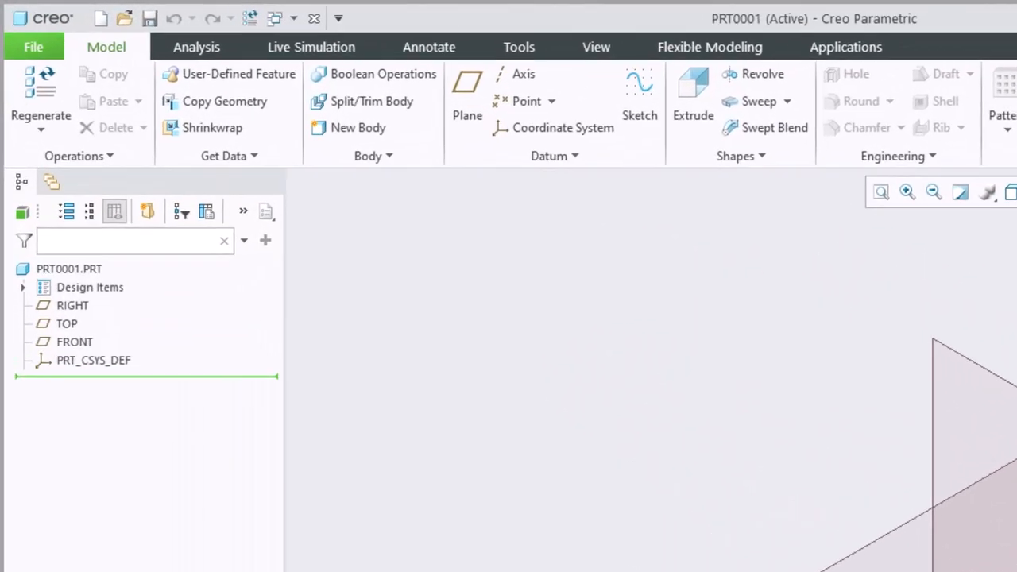
Browse the File menu options and the Analysis and Simulation ribbon commands, then return.
click(33, 47)
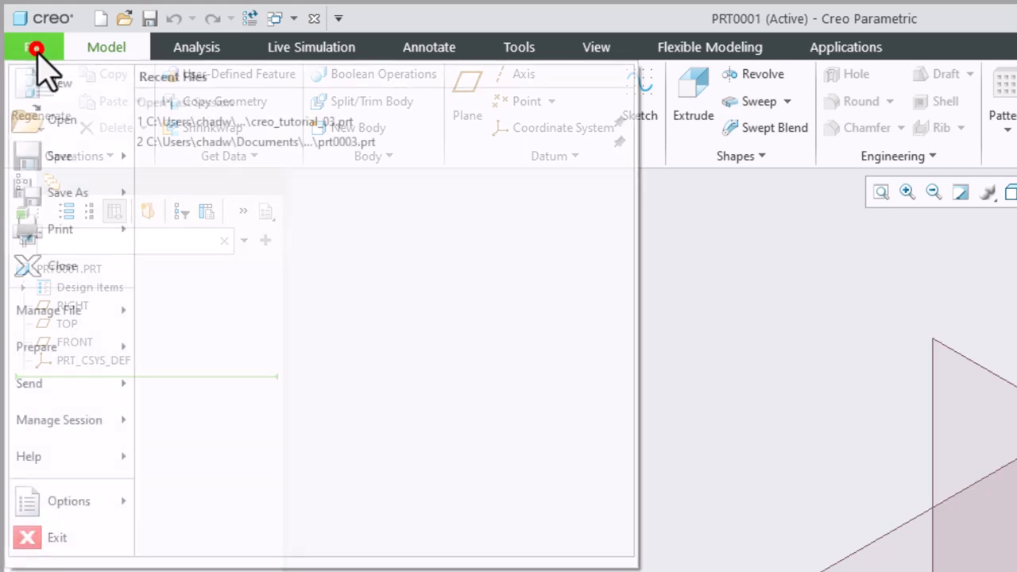
click(33, 48)
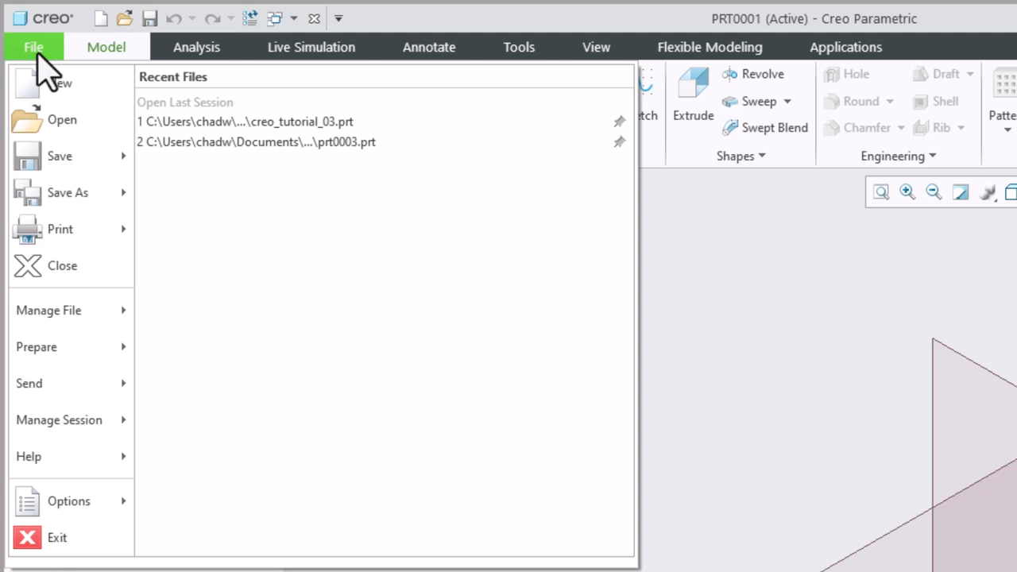
click(33, 46)
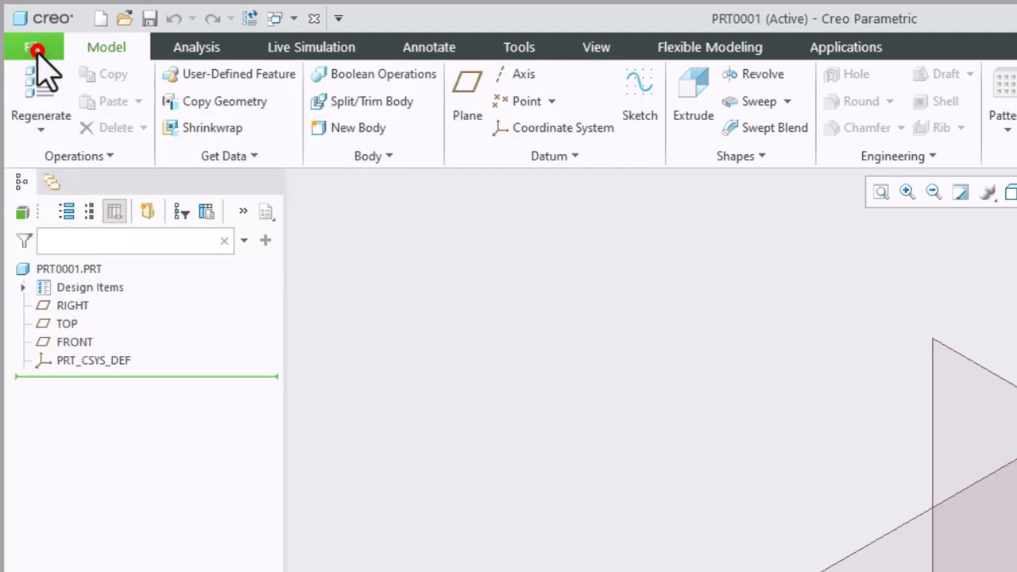
mouse_move(105, 48)
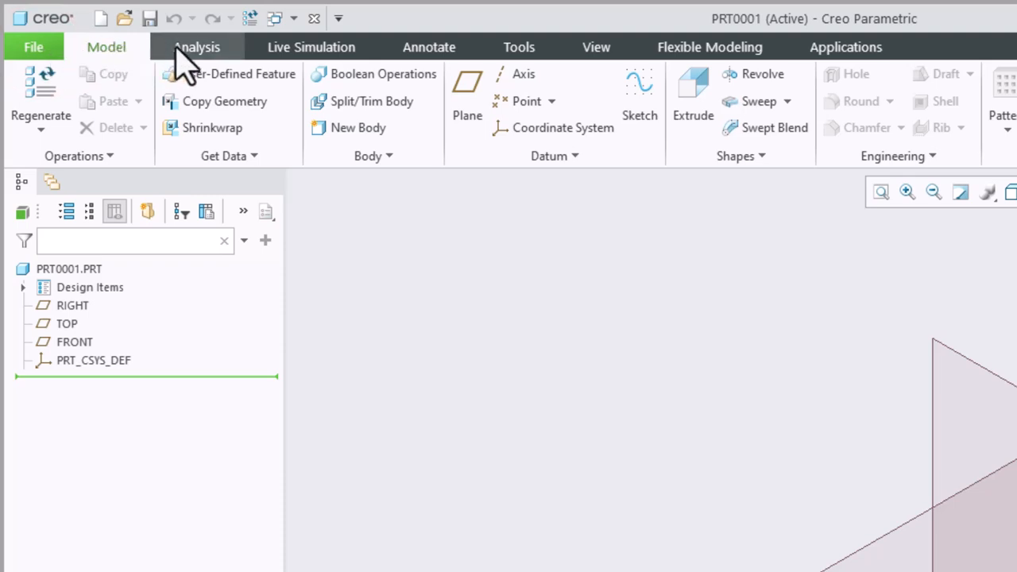
click(197, 47)
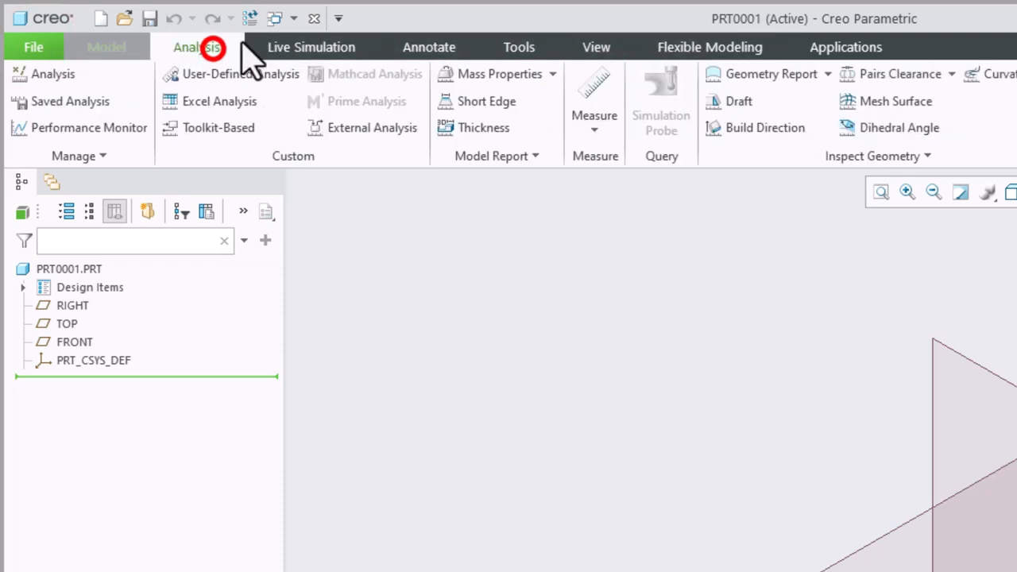
click(311, 48)
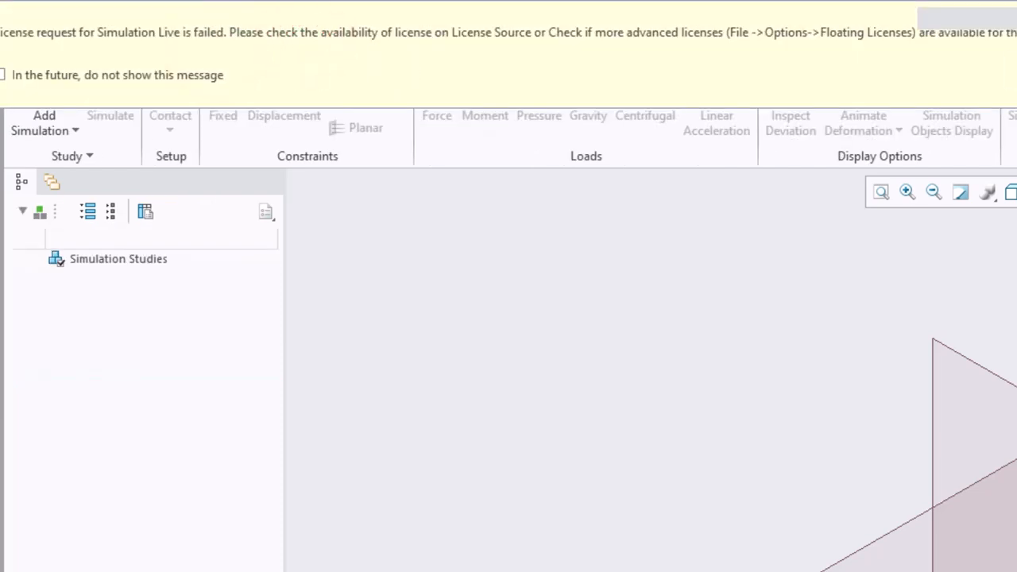
click(106, 48)
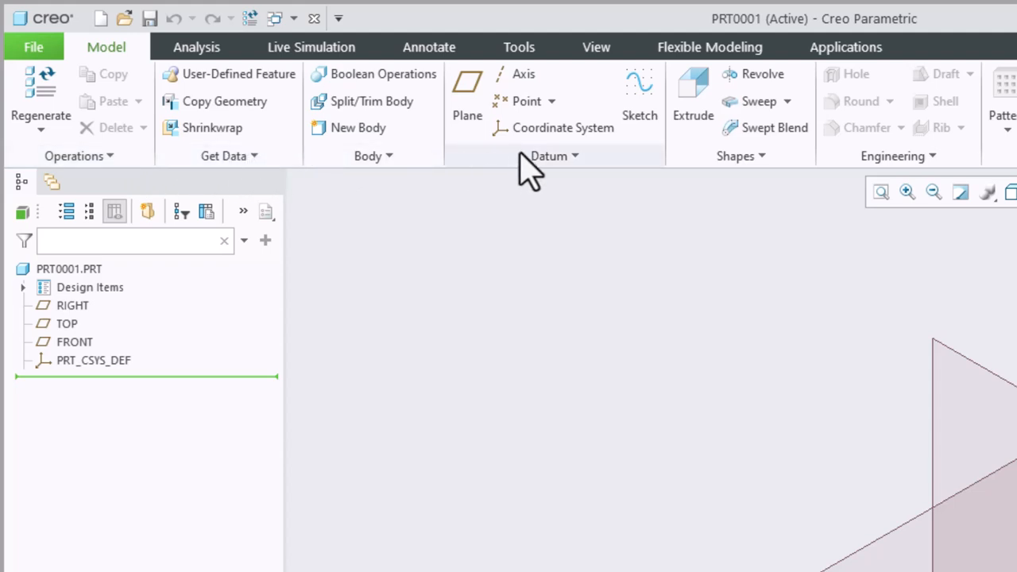
mouse_move(759, 251)
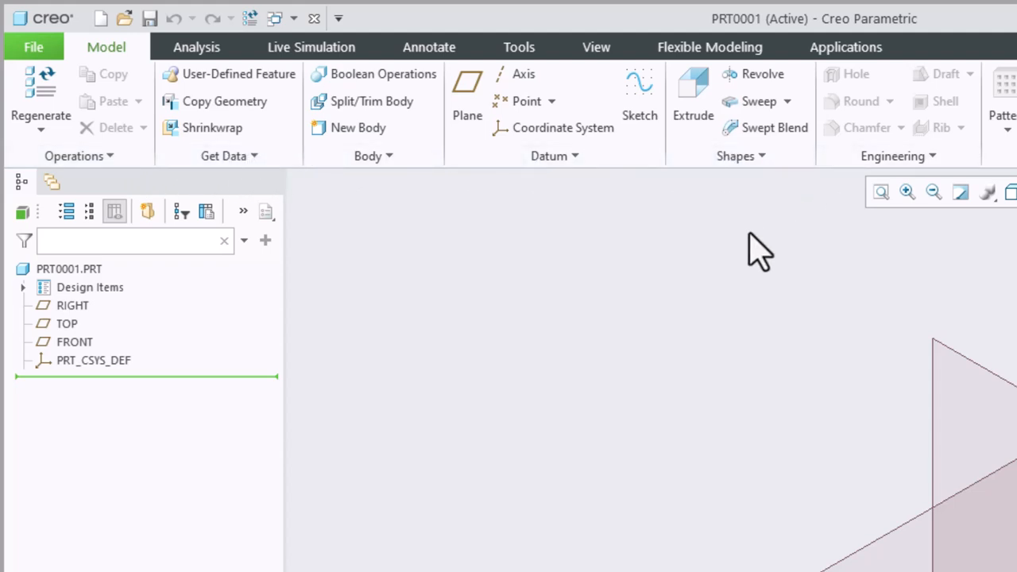
mouse_move(750, 238)
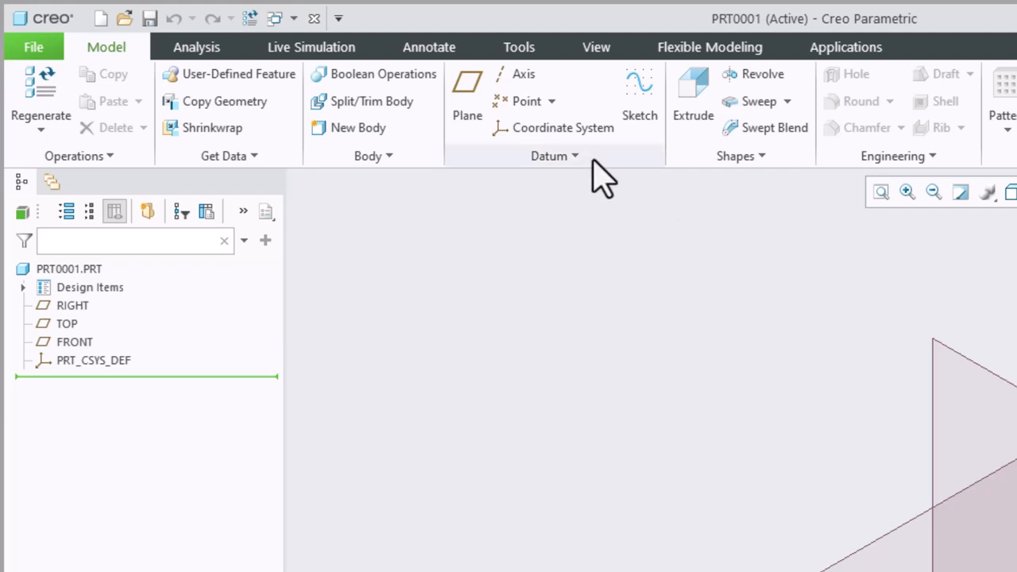
mouse_move(750, 178)
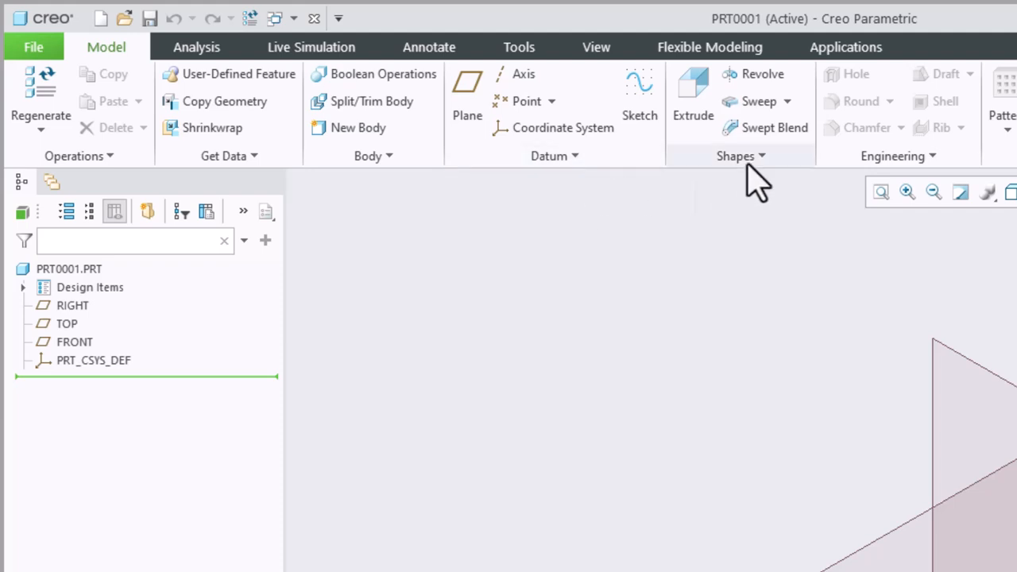
mouse_move(728, 278)
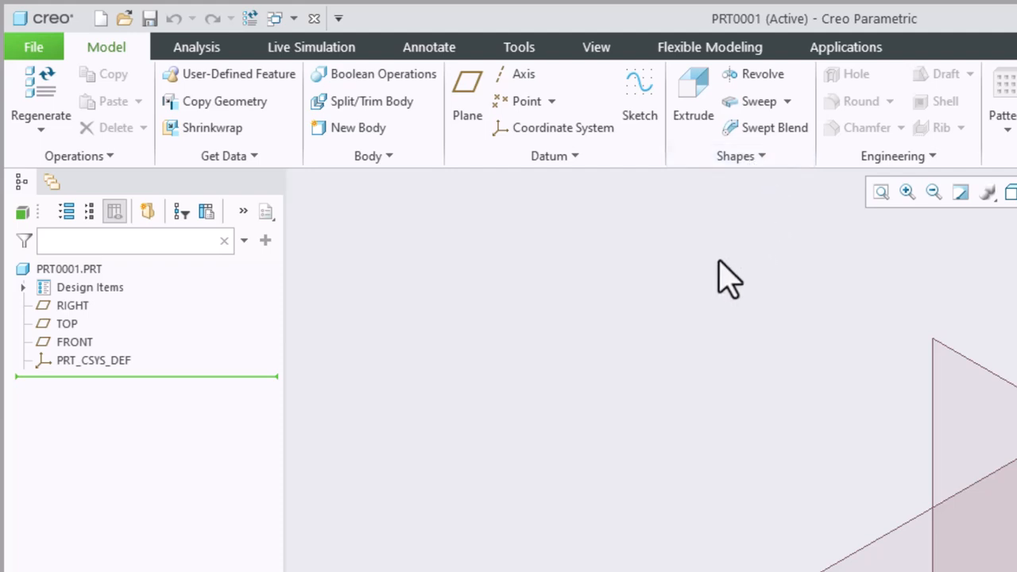
mouse_move(666, 257)
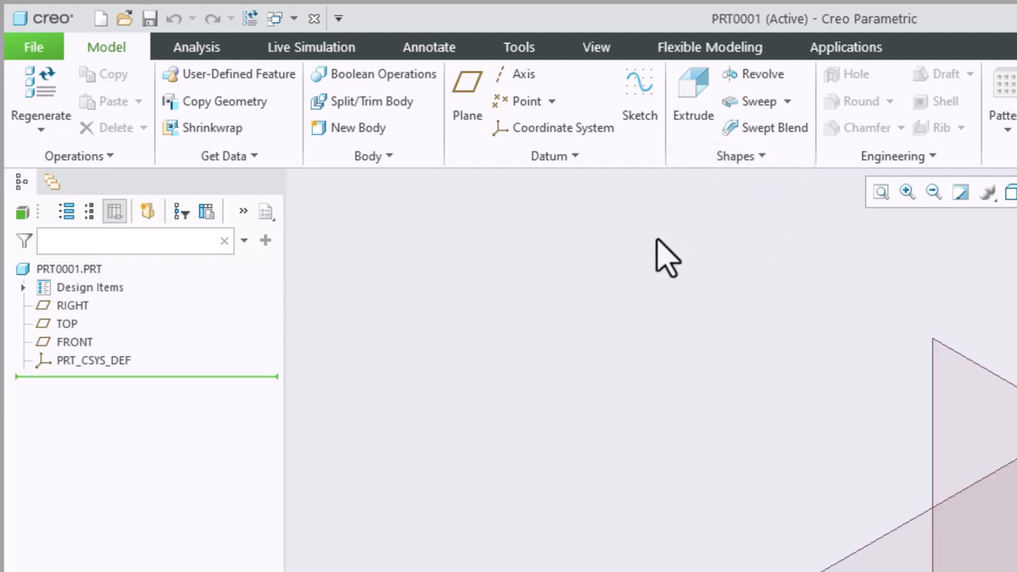
mouse_move(680, 99)
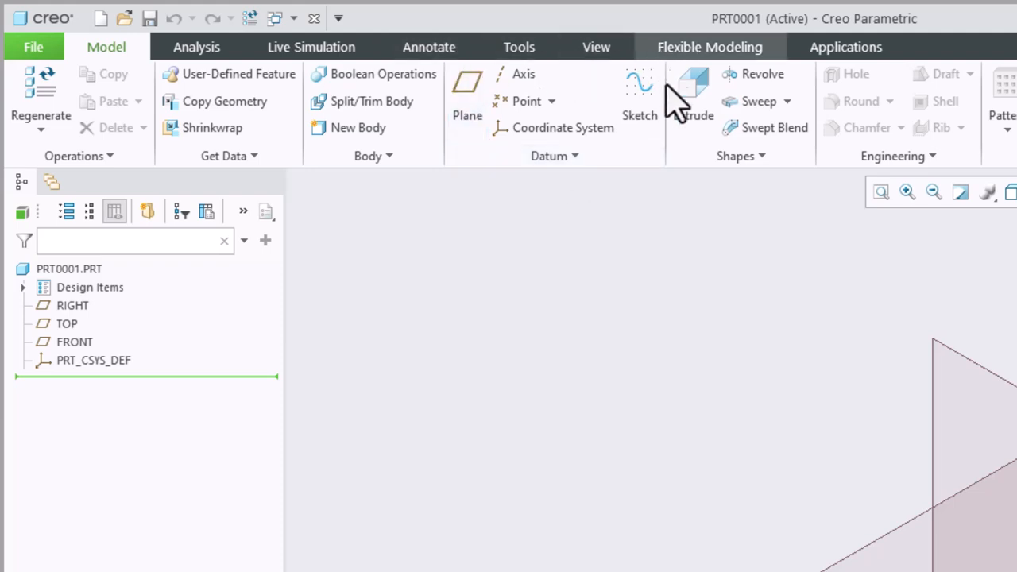
mouse_move(664, 172)
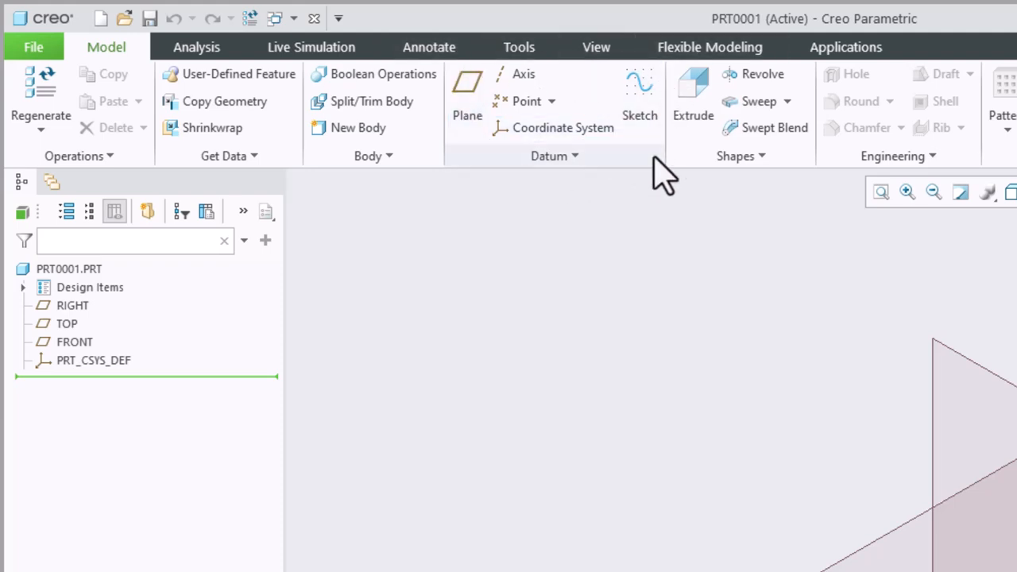
mouse_move(467, 94)
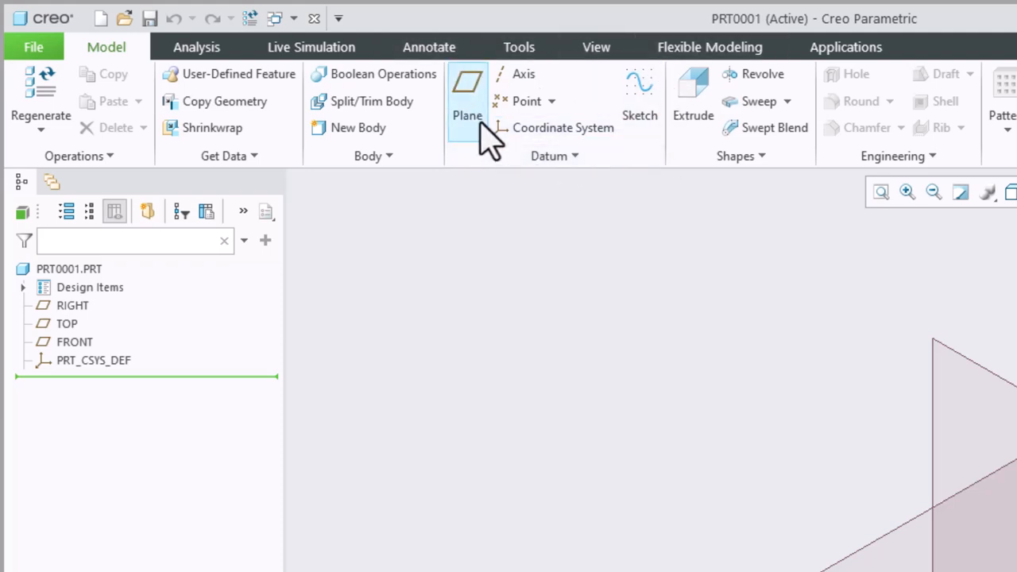
mouse_move(527, 101)
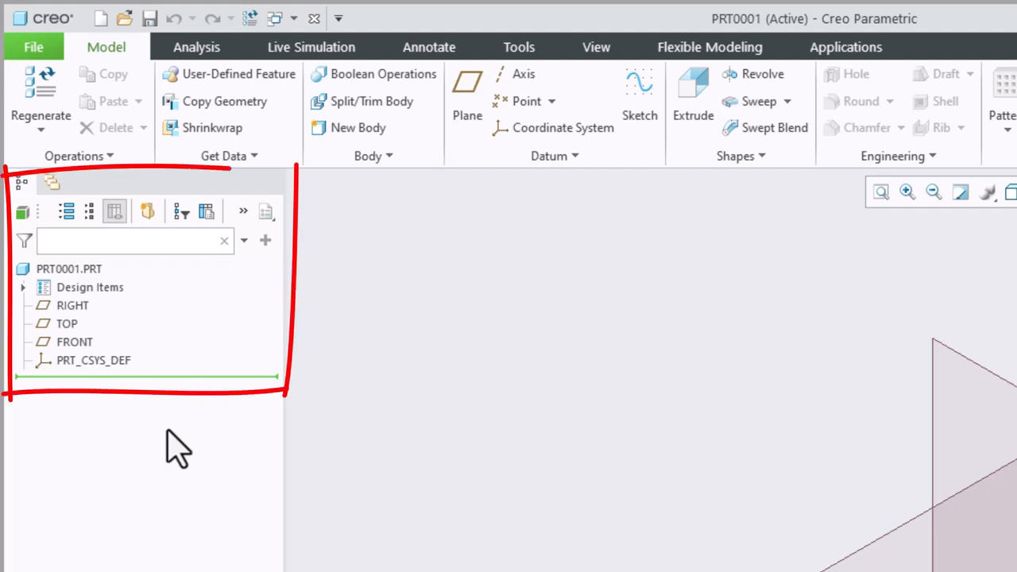
mouse_move(167, 512)
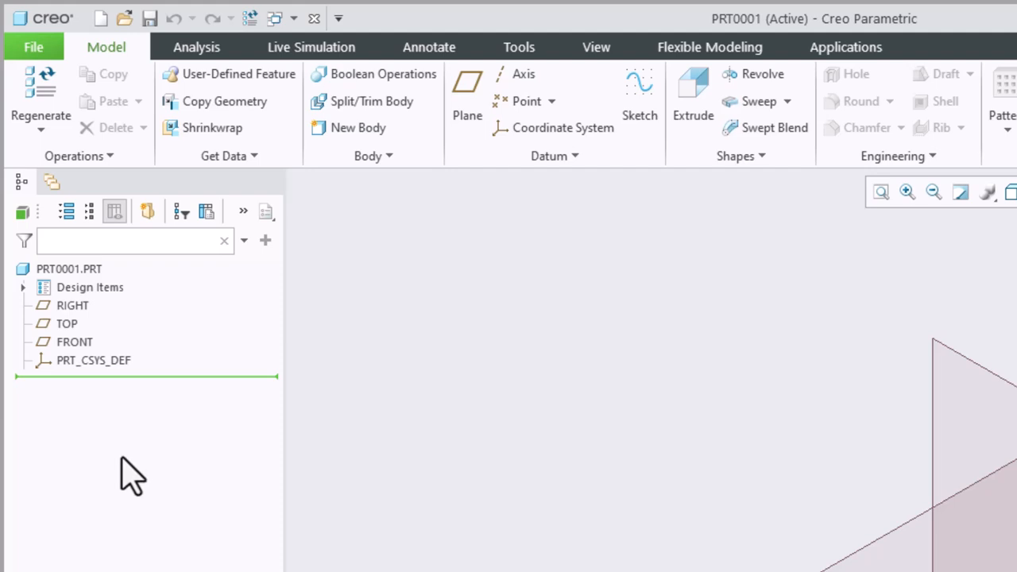
mouse_move(103, 464)
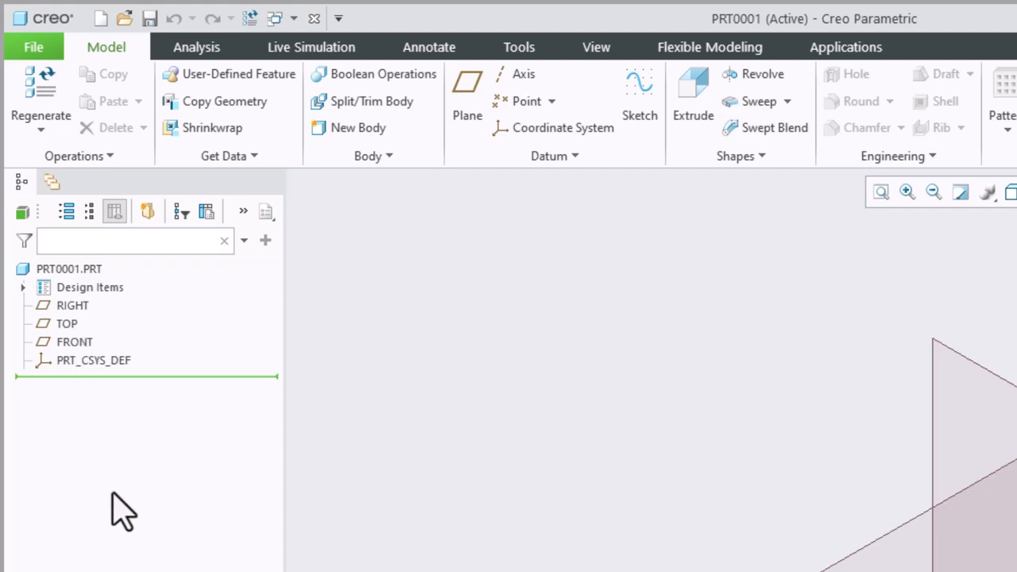
mouse_move(96, 334)
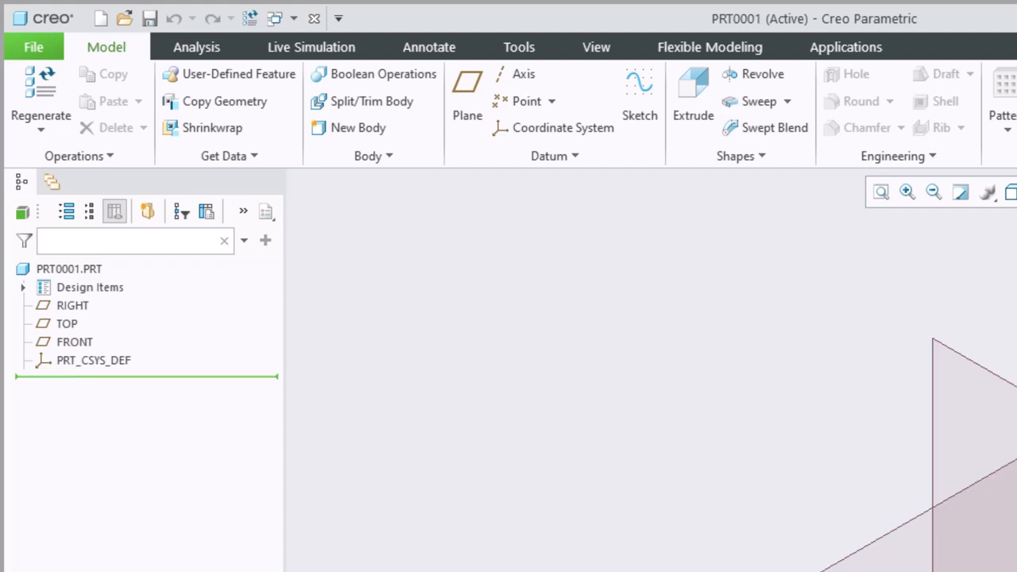
Switch to CREO_TUTORIAL_03, expand Extrude 1 to show Section 1, and return to PRT0001.
click(273, 17)
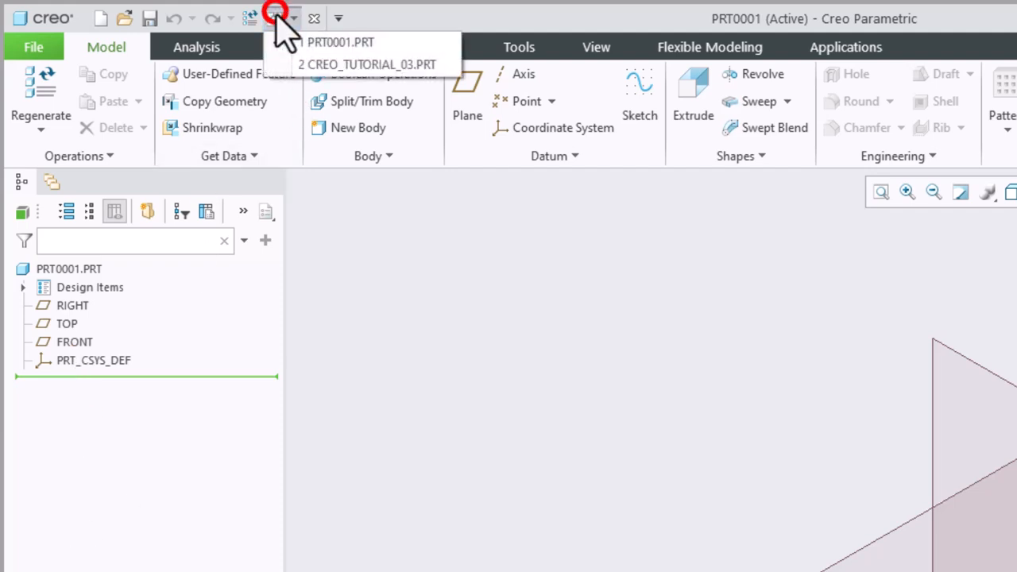
click(367, 63)
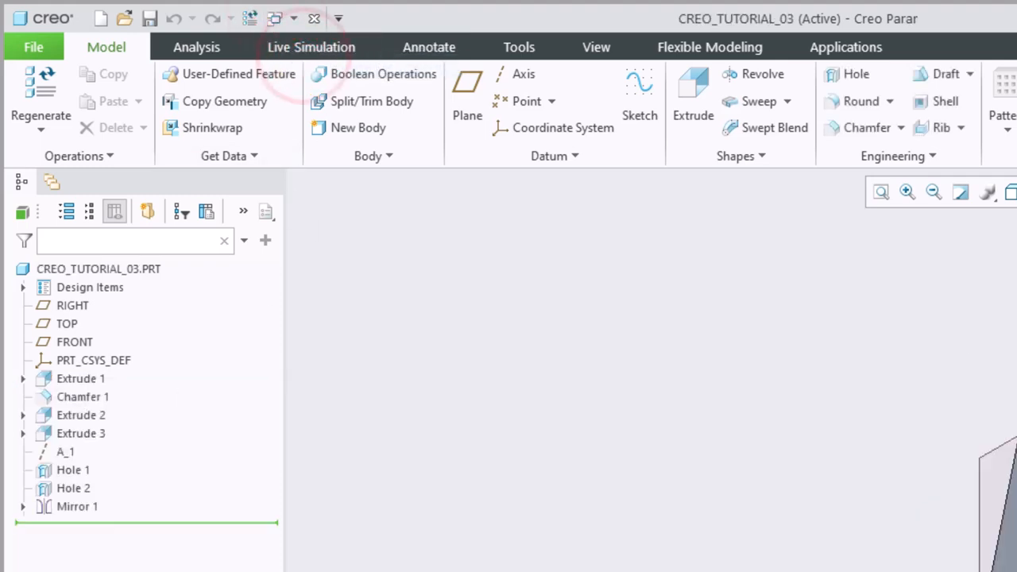
mouse_move(135, 289)
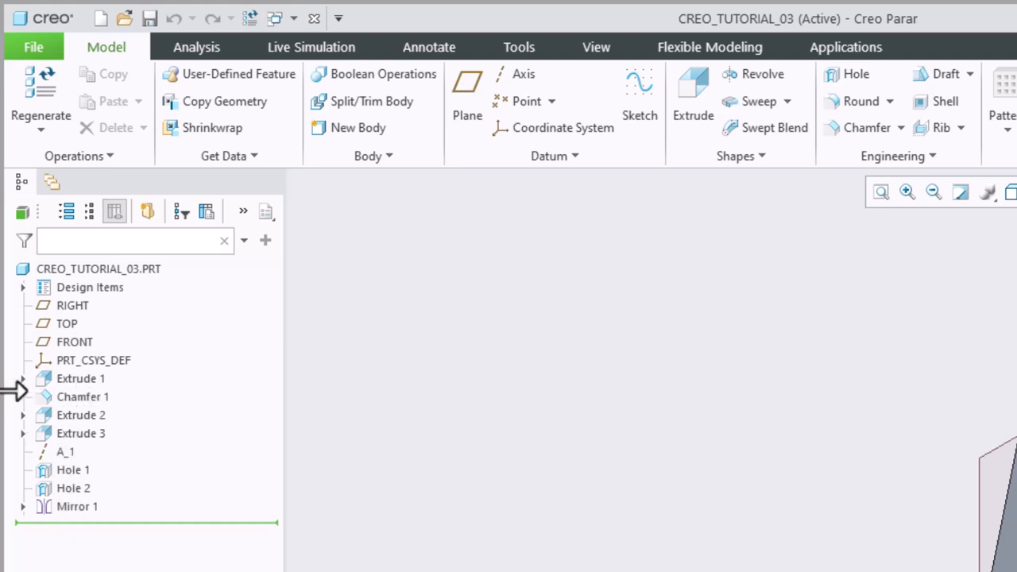
click(22, 378)
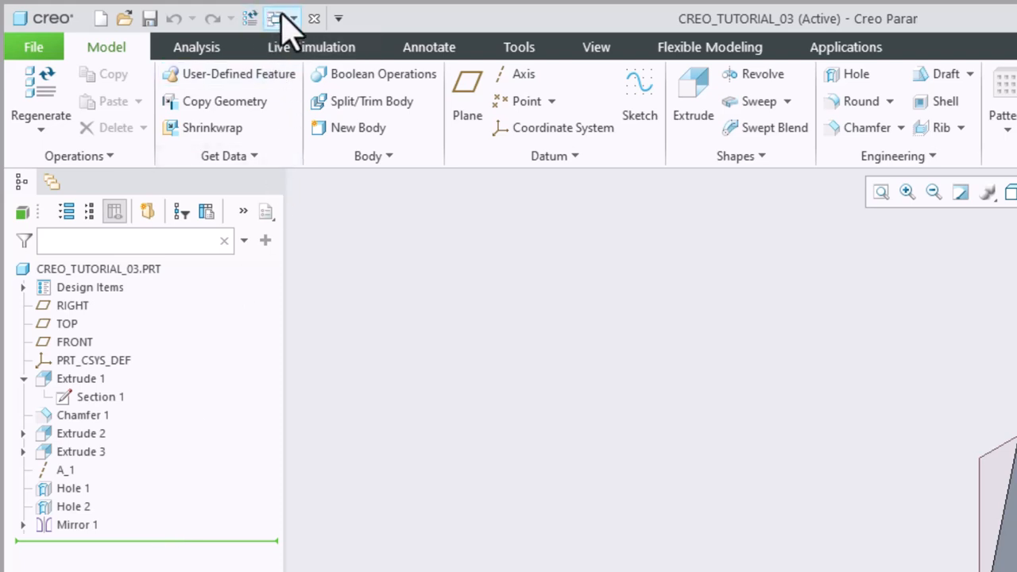
click(282, 19)
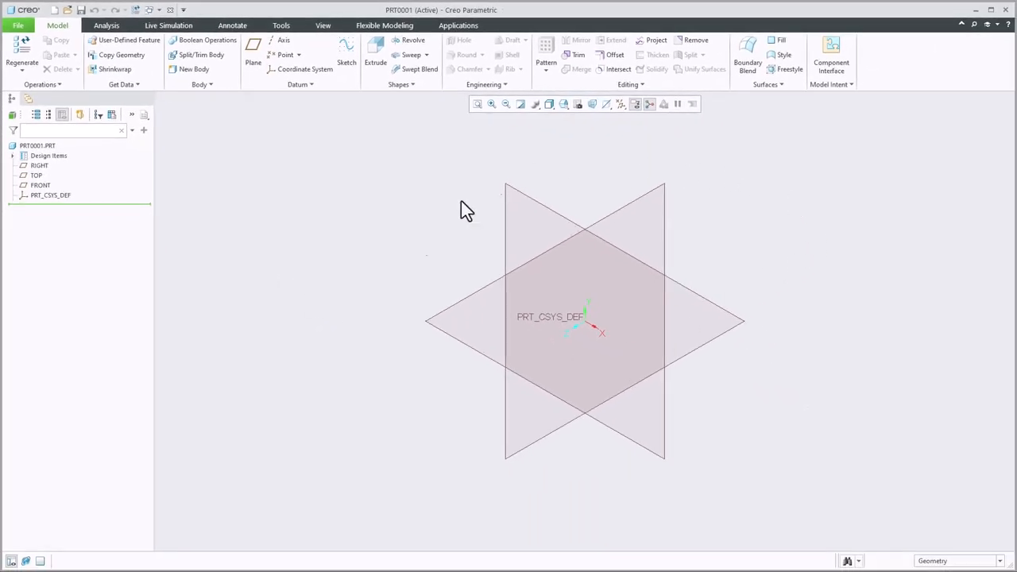
mouse_move(776, 353)
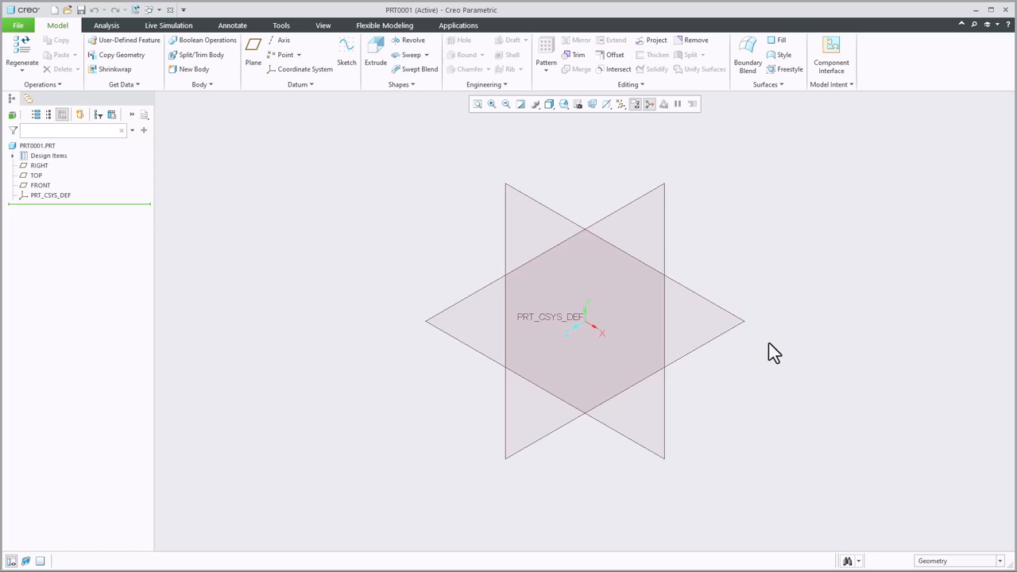
mouse_move(711, 353)
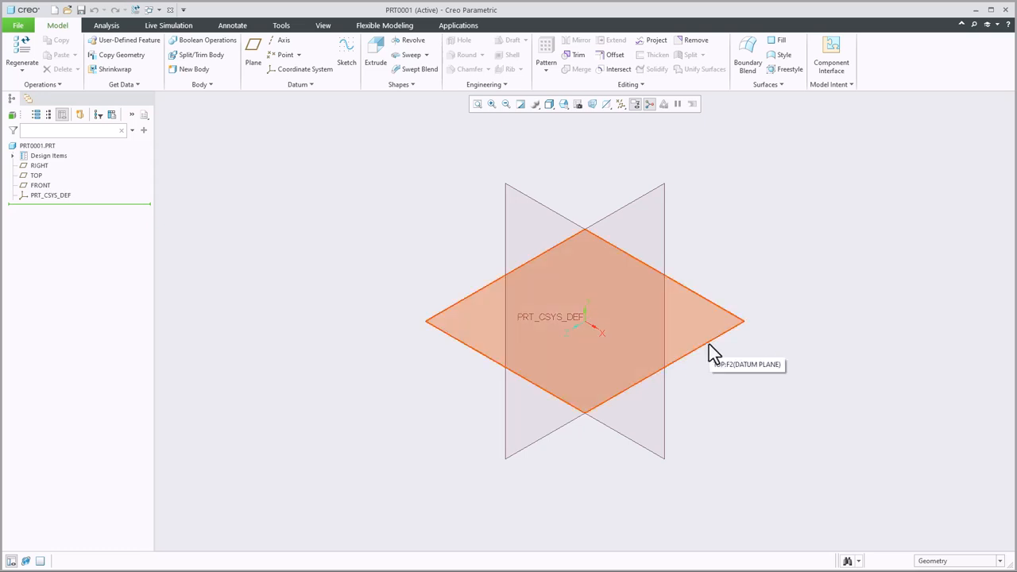
mouse_move(664, 230)
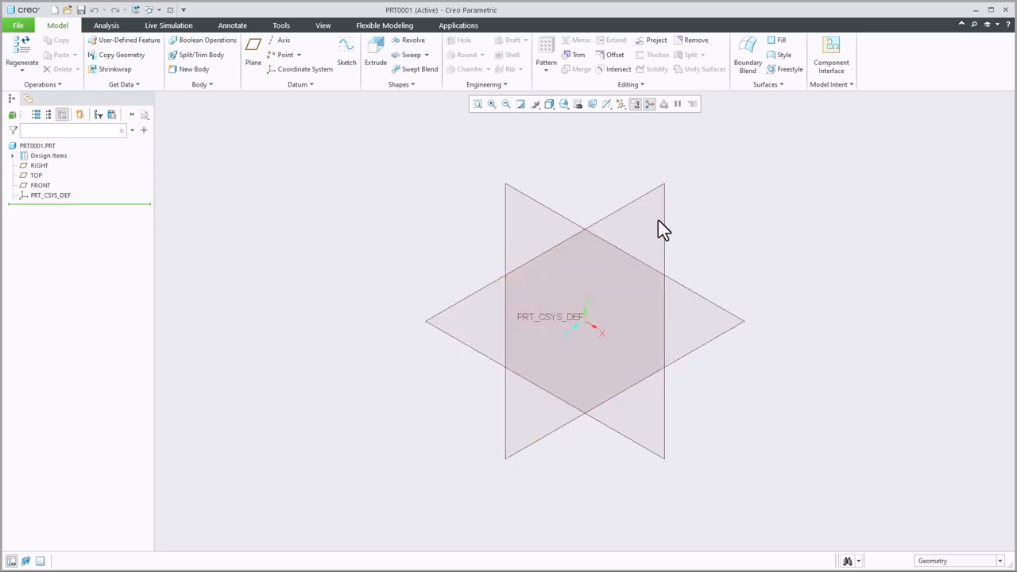
mouse_move(569, 200)
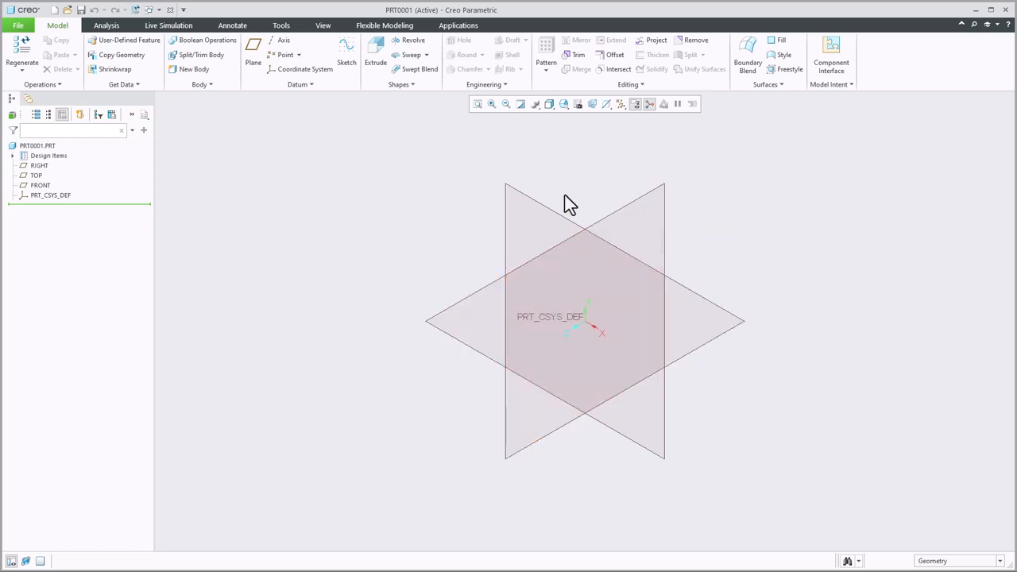
mouse_move(557, 214)
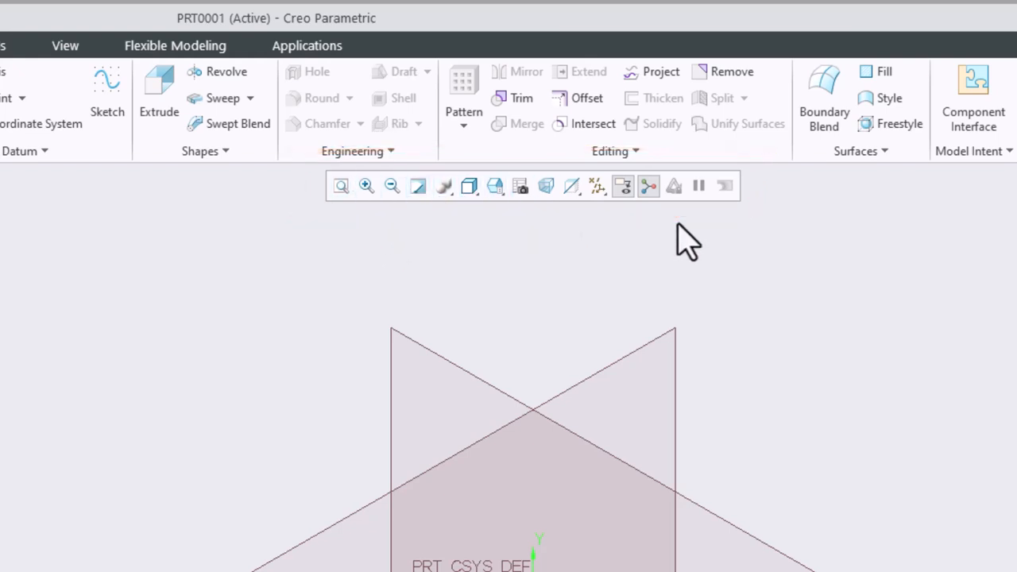
mouse_move(384, 219)
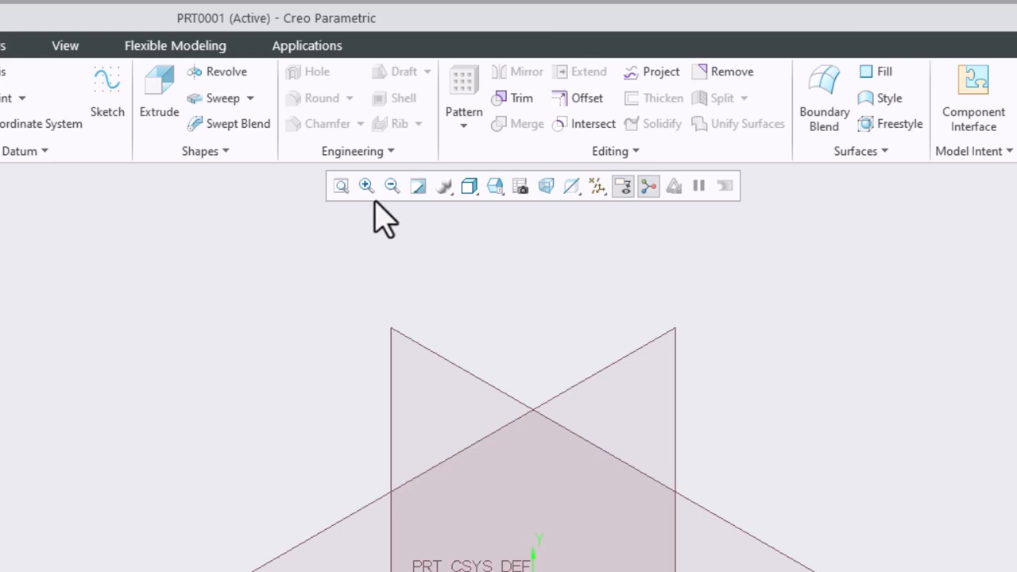
mouse_move(473, 223)
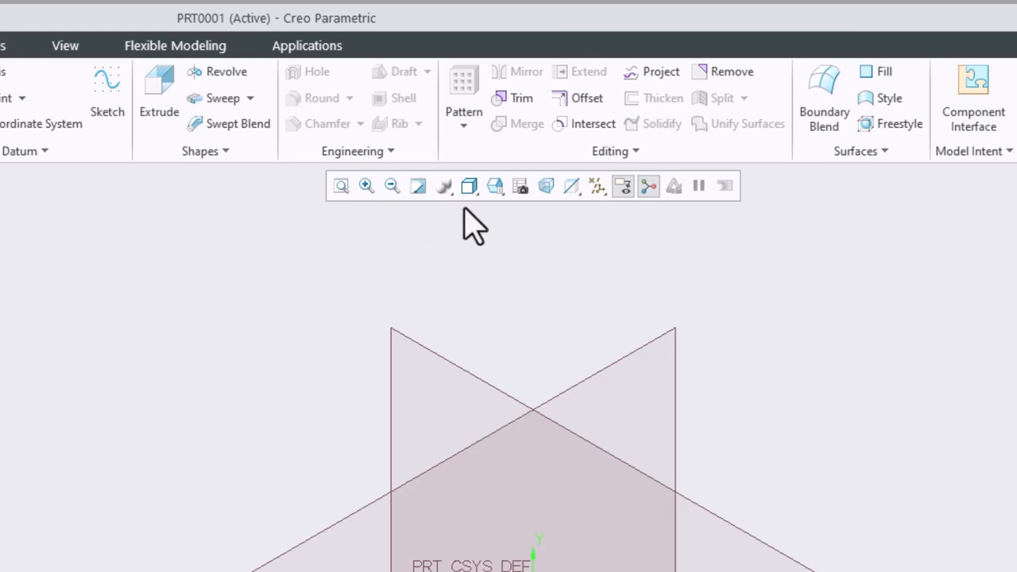
mouse_move(473, 226)
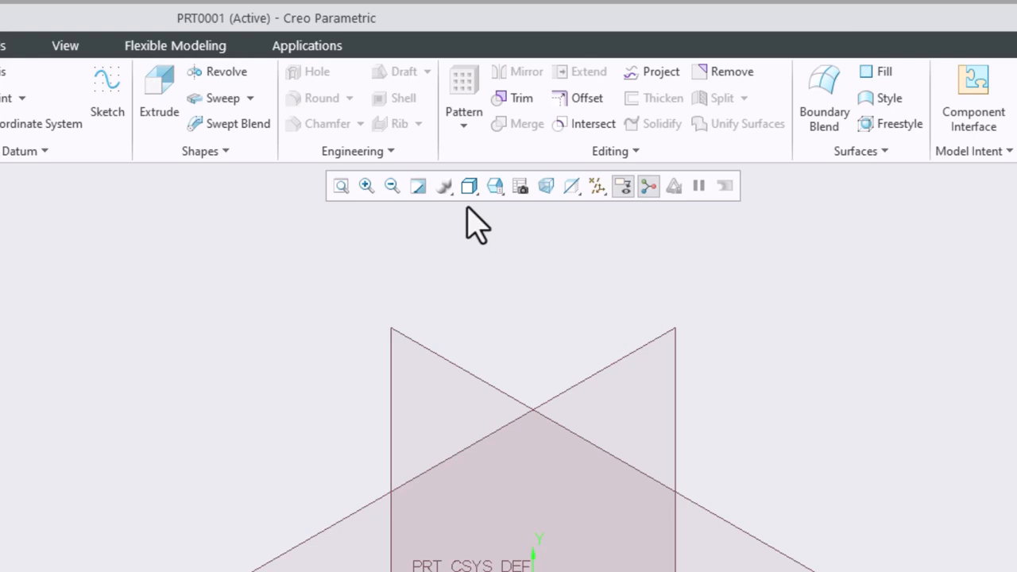
click(496, 186)
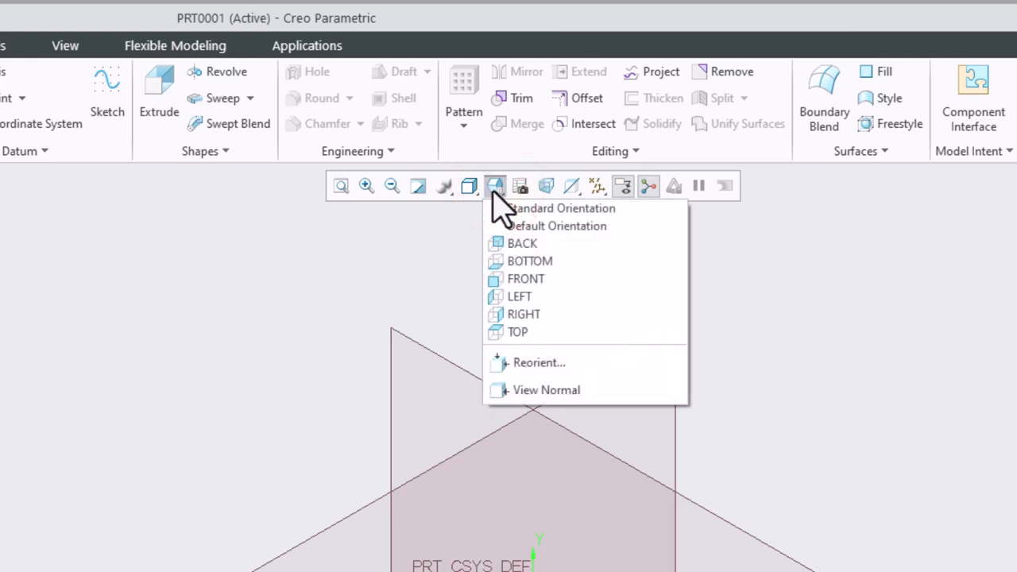
click(496, 184)
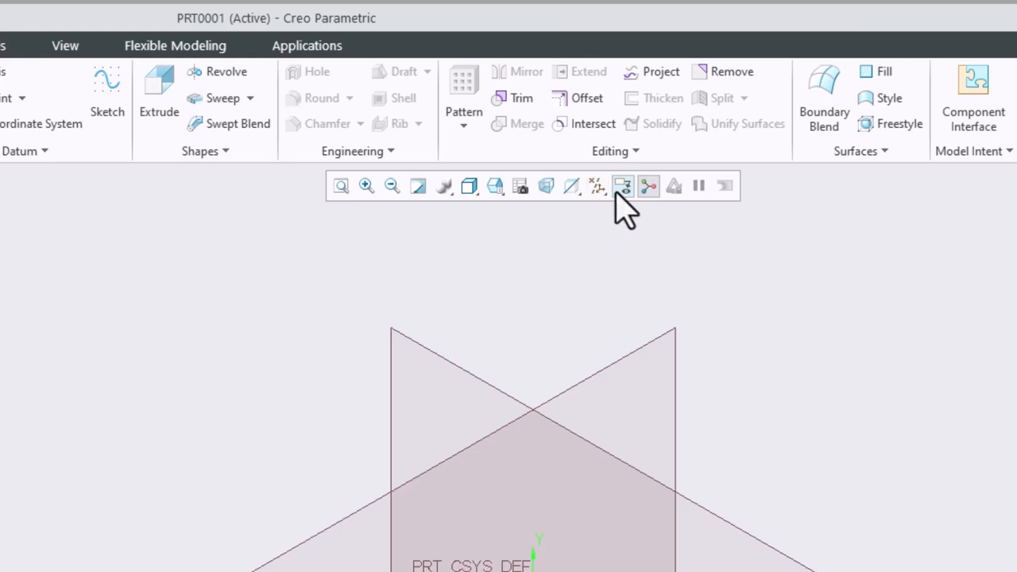
mouse_move(649, 186)
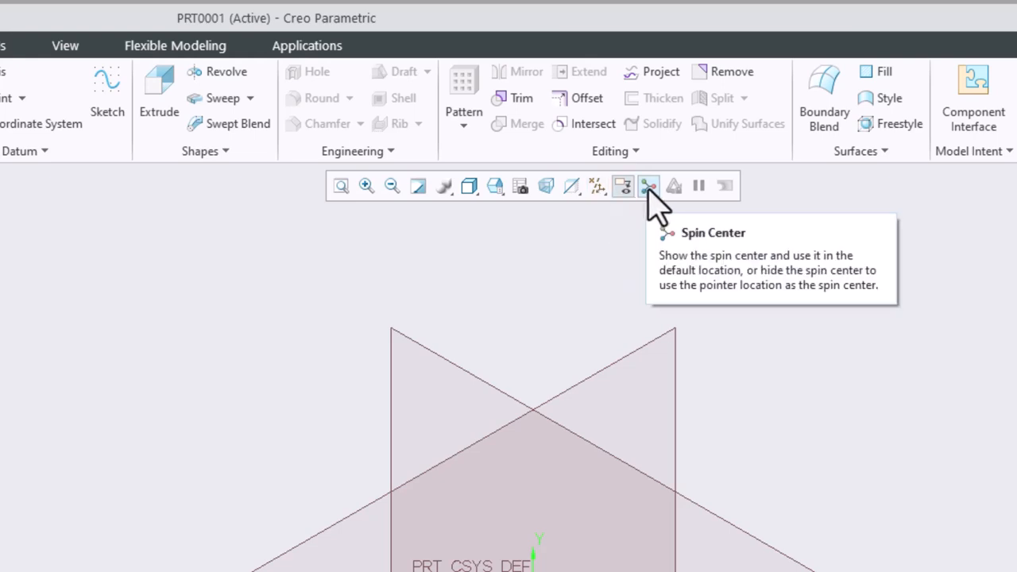
mouse_move(633, 244)
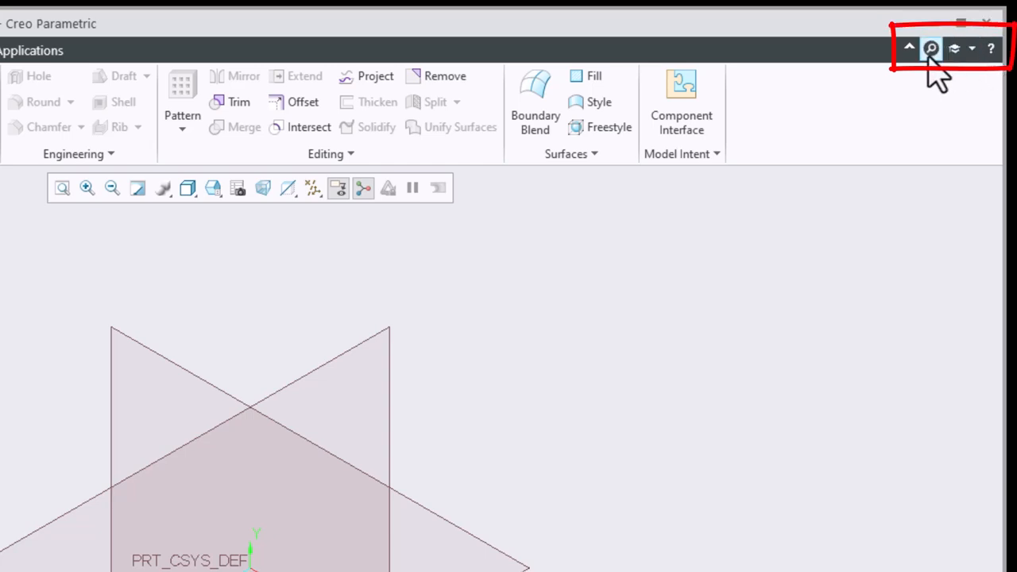
mouse_move(931, 49)
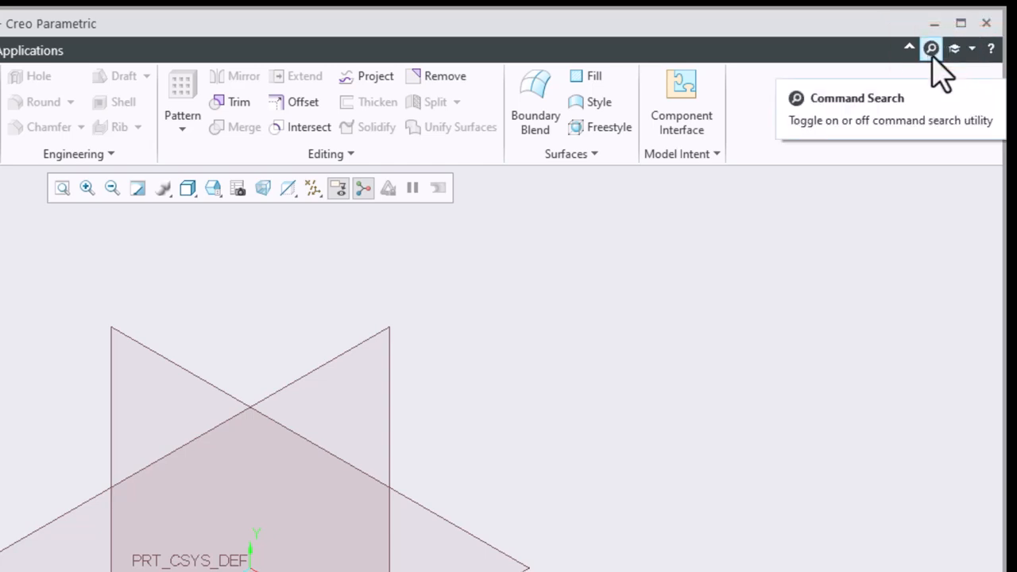
mouse_move(930, 108)
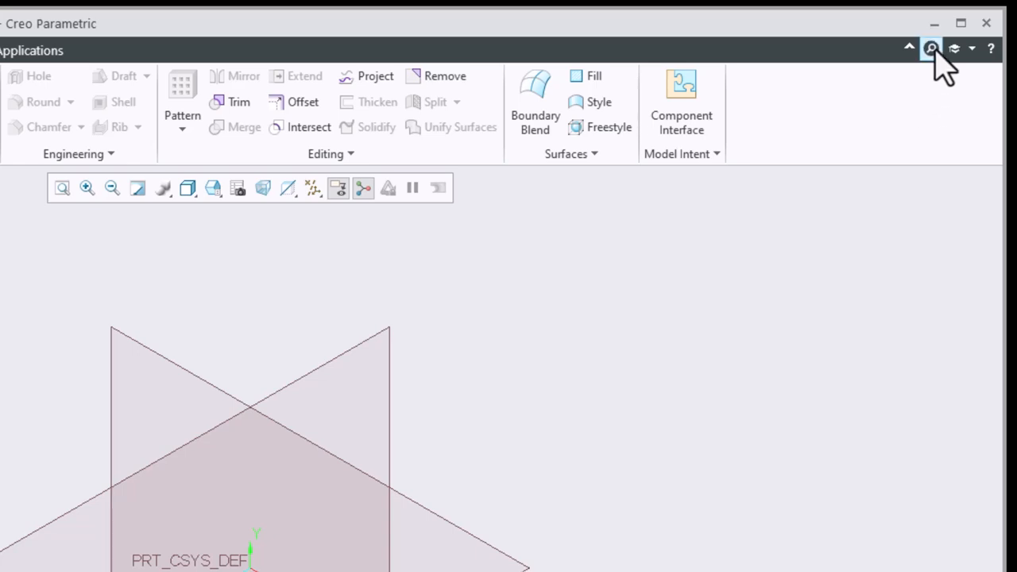
Search commands for 'round' to list the rounding tools, then clear the search.
click(931, 48)
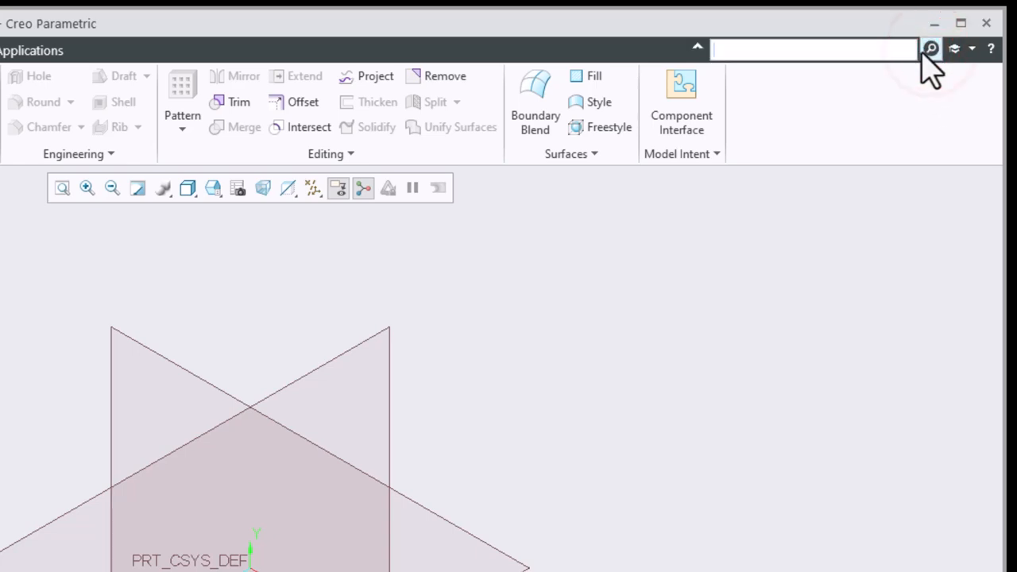
mouse_move(922, 67)
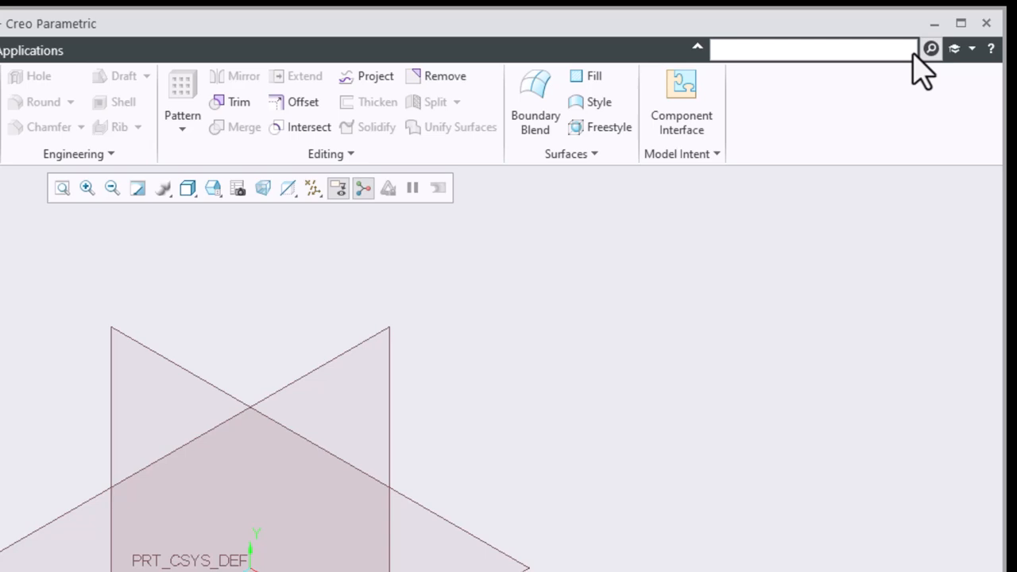
text(r)
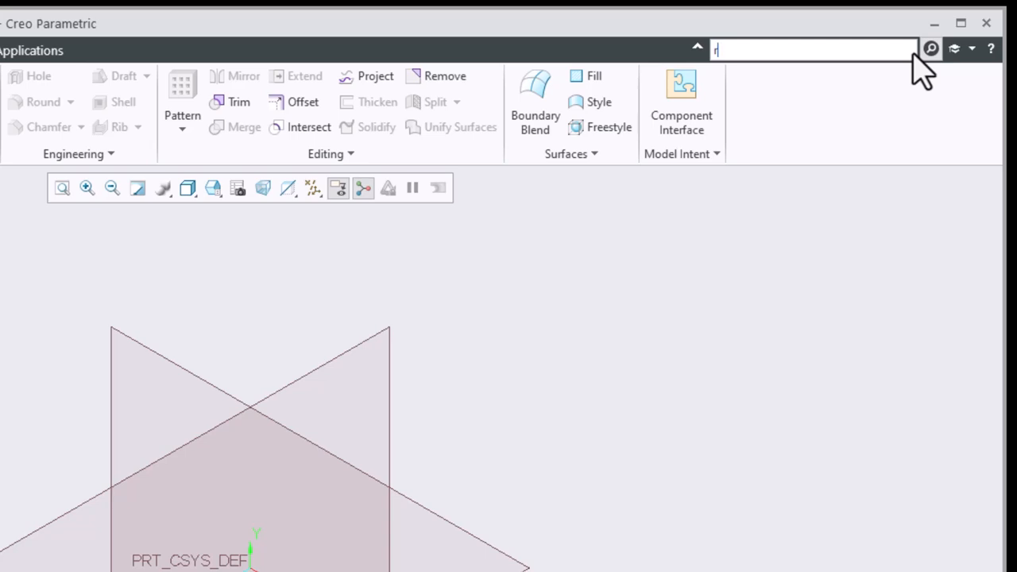
text(ound)
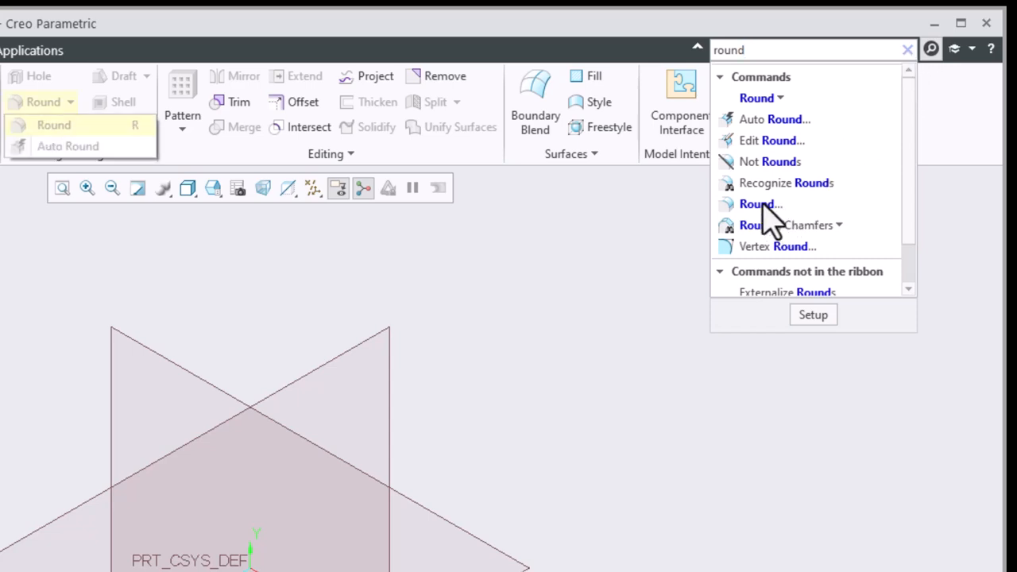
mouse_move(759, 204)
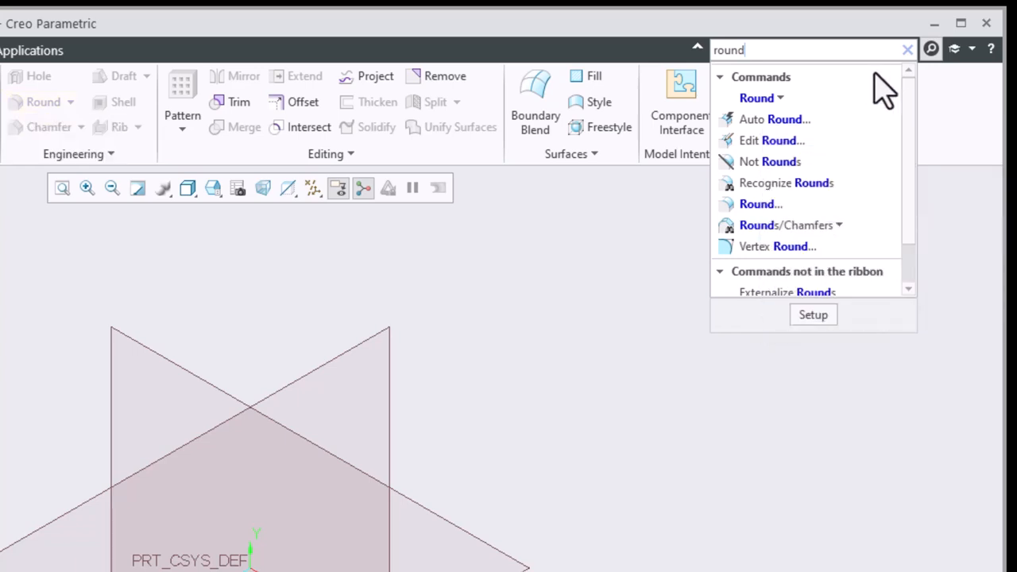
click(908, 49)
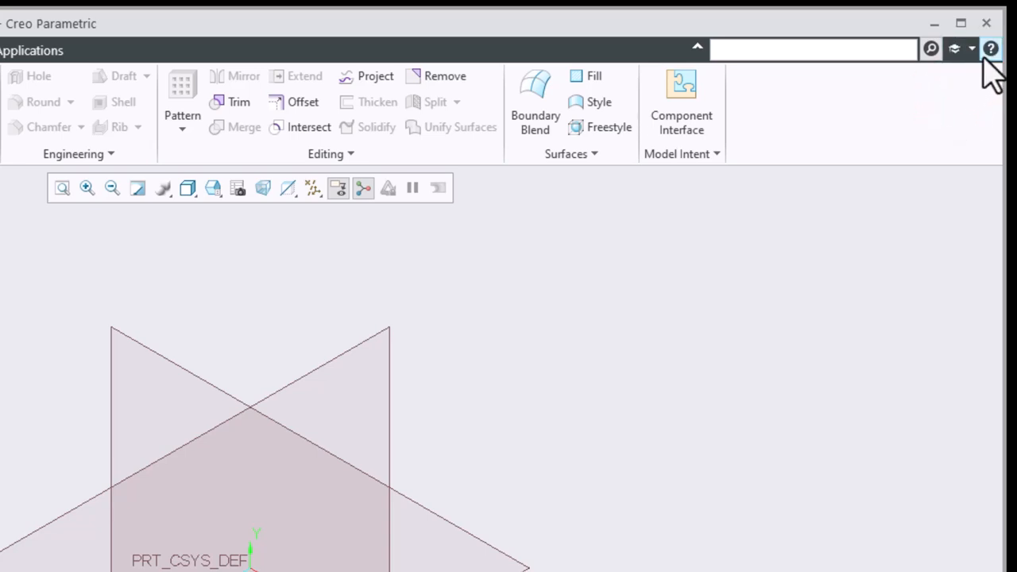
Bring up the Creo Parametric 10.0.5.0 Help Center in the help browser.
click(814, 49)
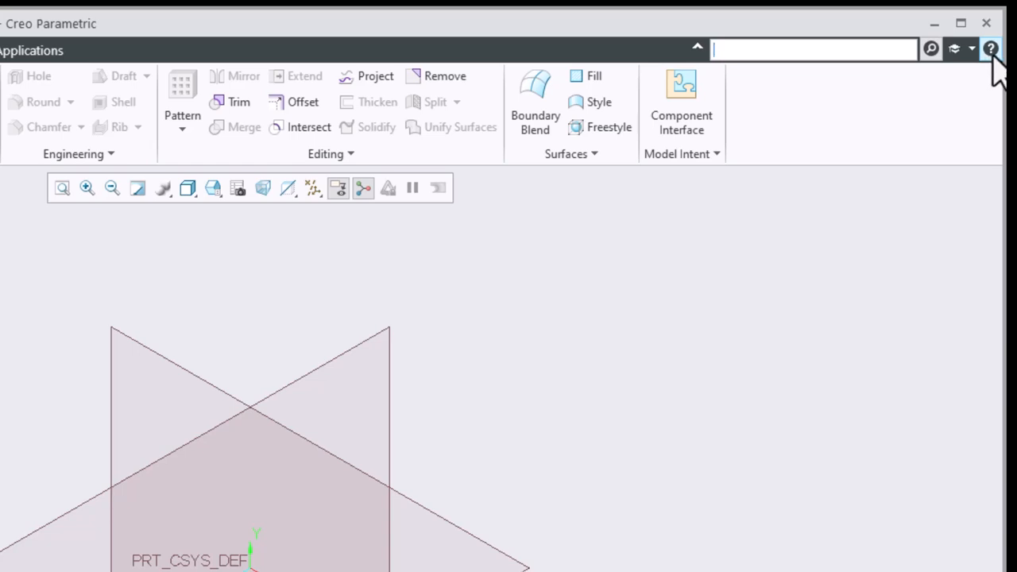
click(992, 48)
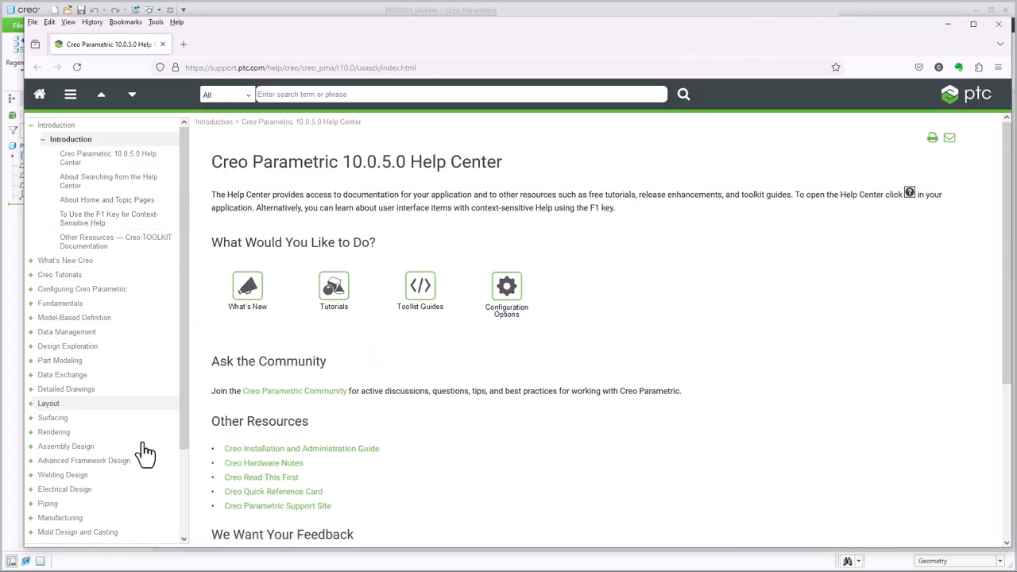
mouse_move(776, 299)
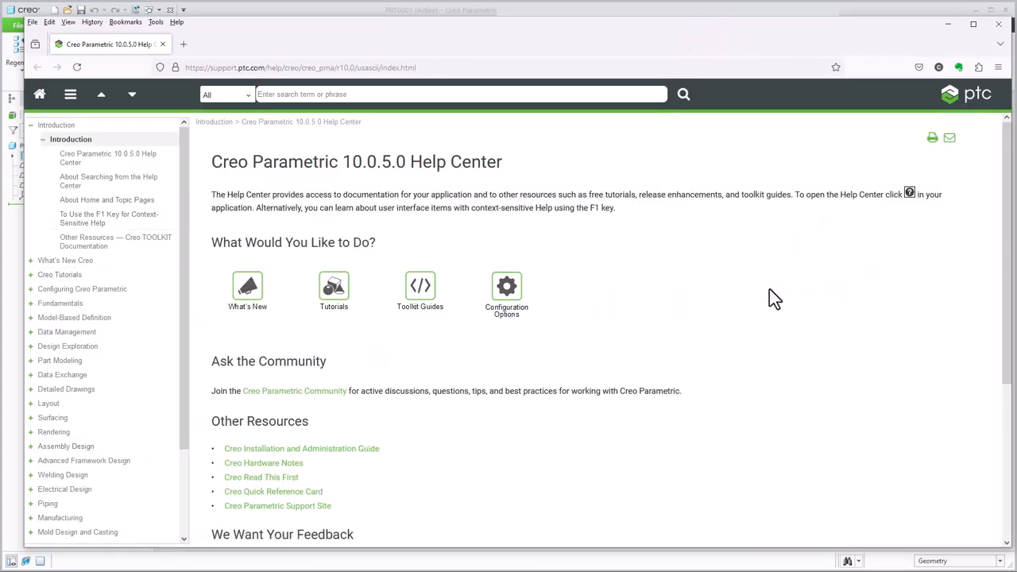
mouse_move(782, 289)
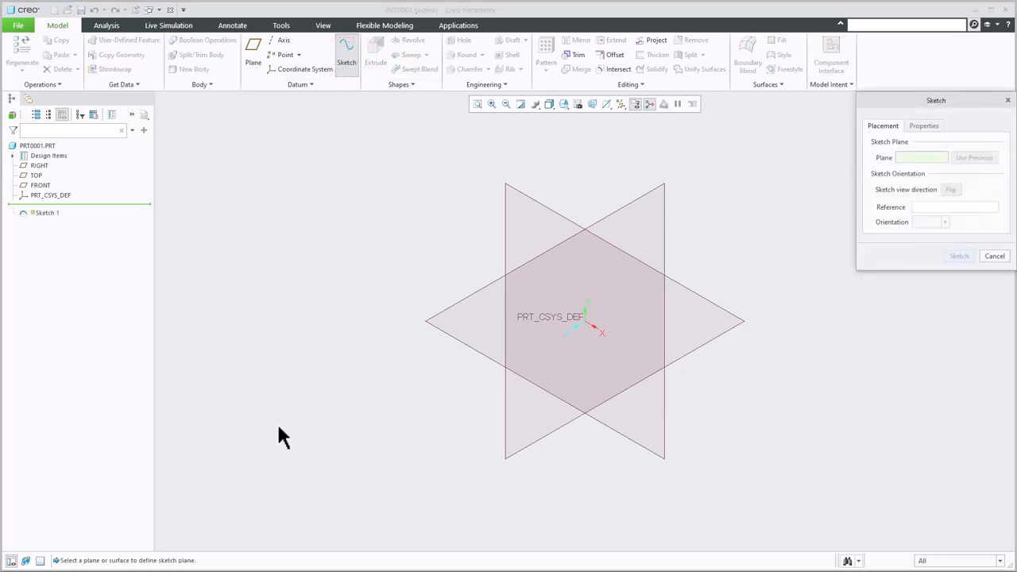
mouse_move(215, 534)
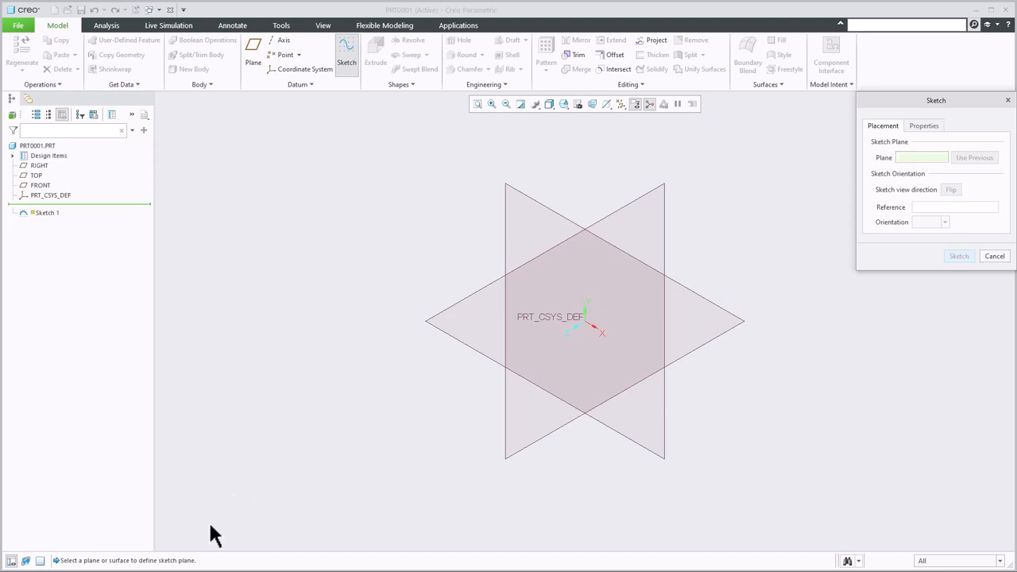
mouse_move(283, 524)
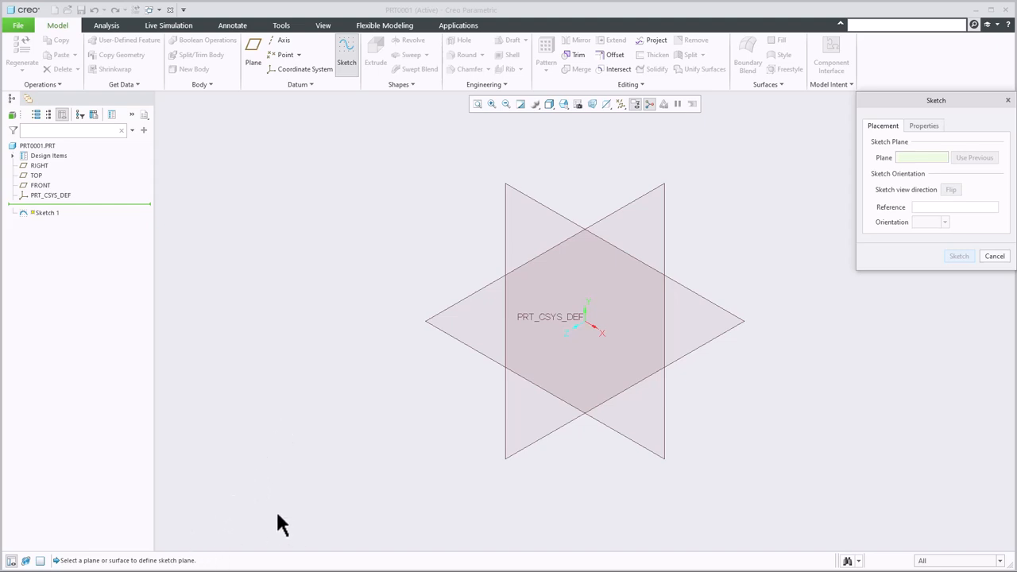
mouse_move(995, 256)
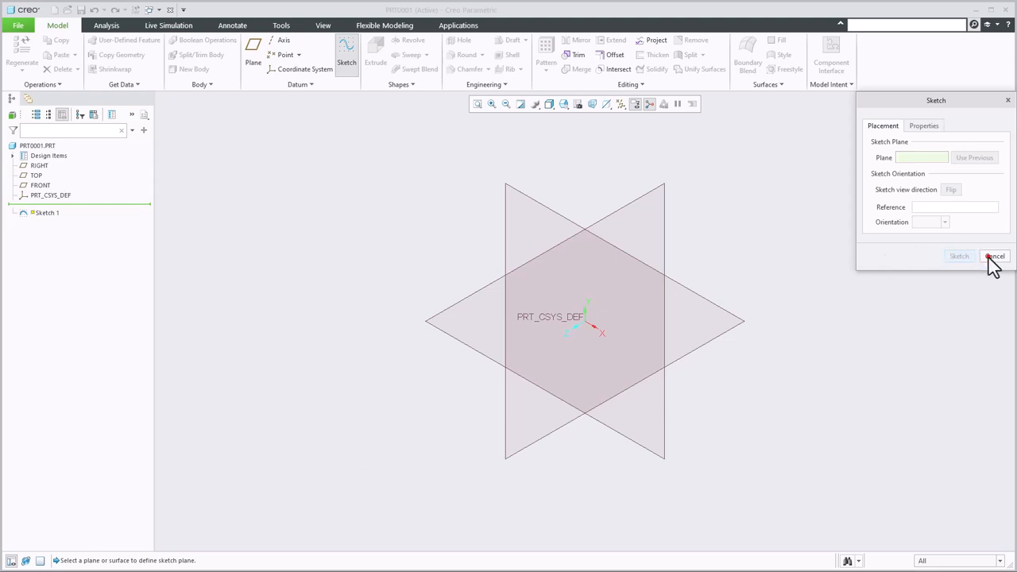
Cancel the pending Sketch dialog so no Sketch 1 feature is created.
click(995, 255)
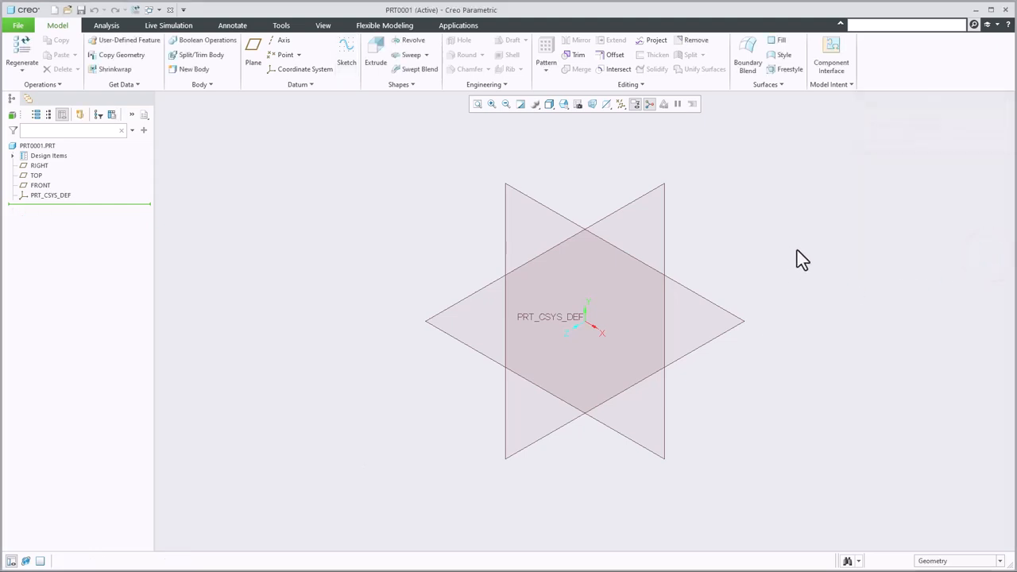
mouse_move(804, 261)
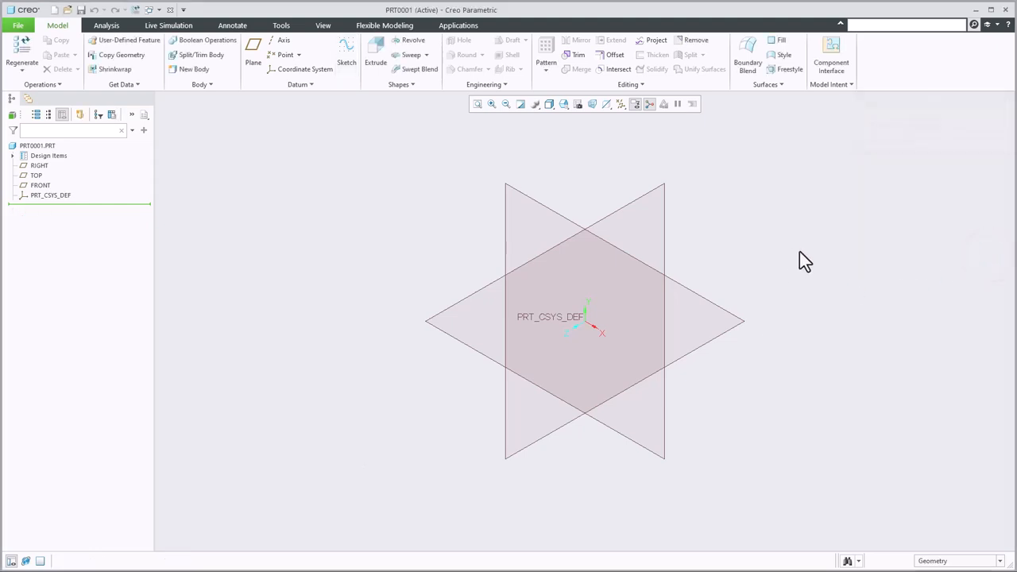
mouse_move(800, 264)
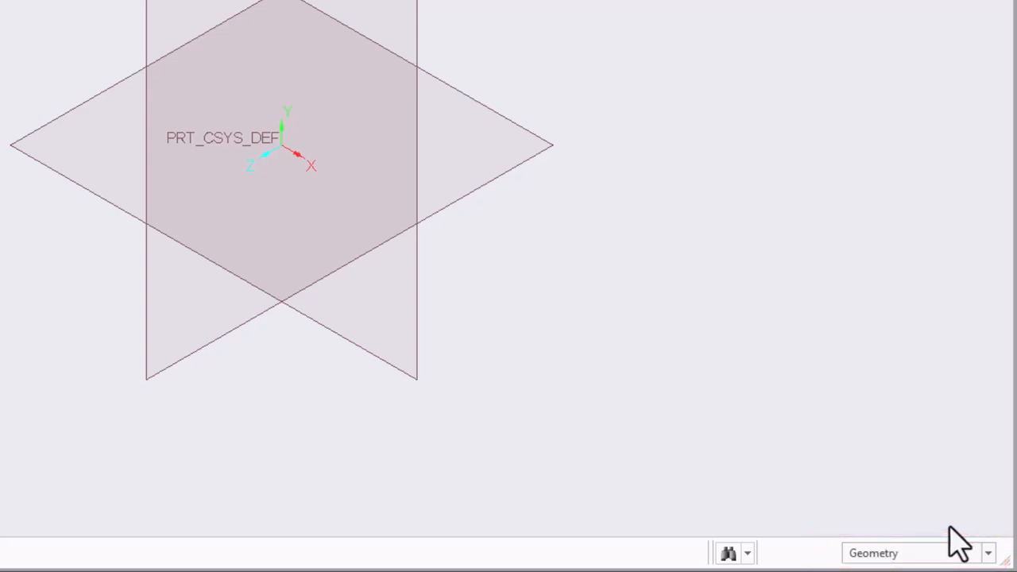
mouse_move(998, 559)
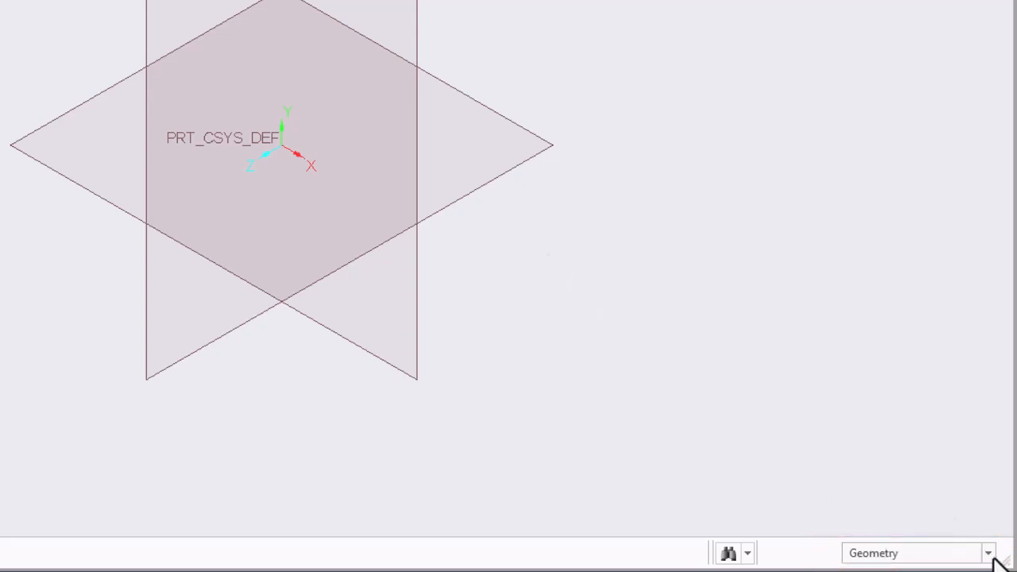
Show the status-bar selection filter choices (Edge, Surface, Datums, Vertex), keeping Geometry active.
click(987, 553)
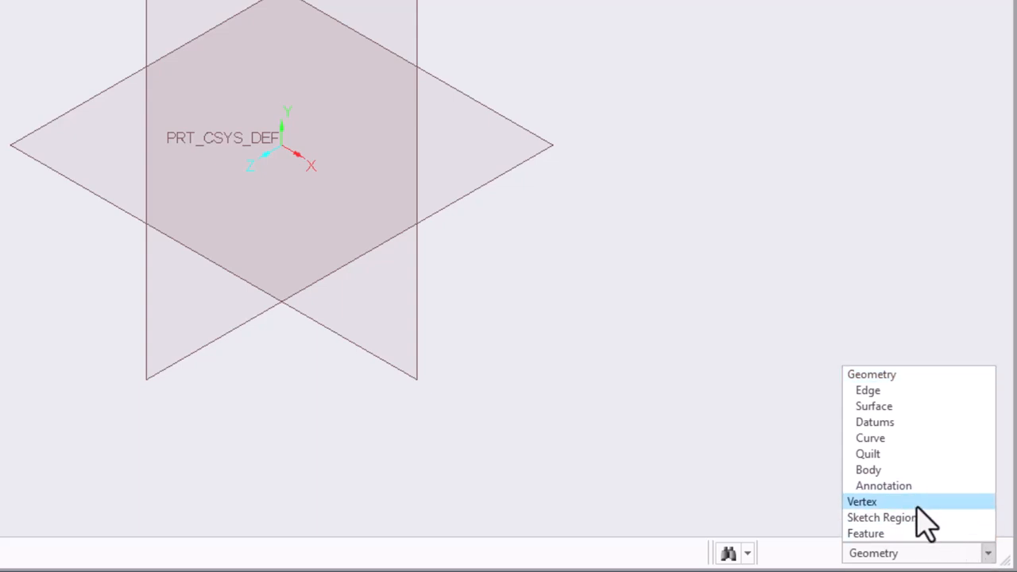
mouse_move(823, 512)
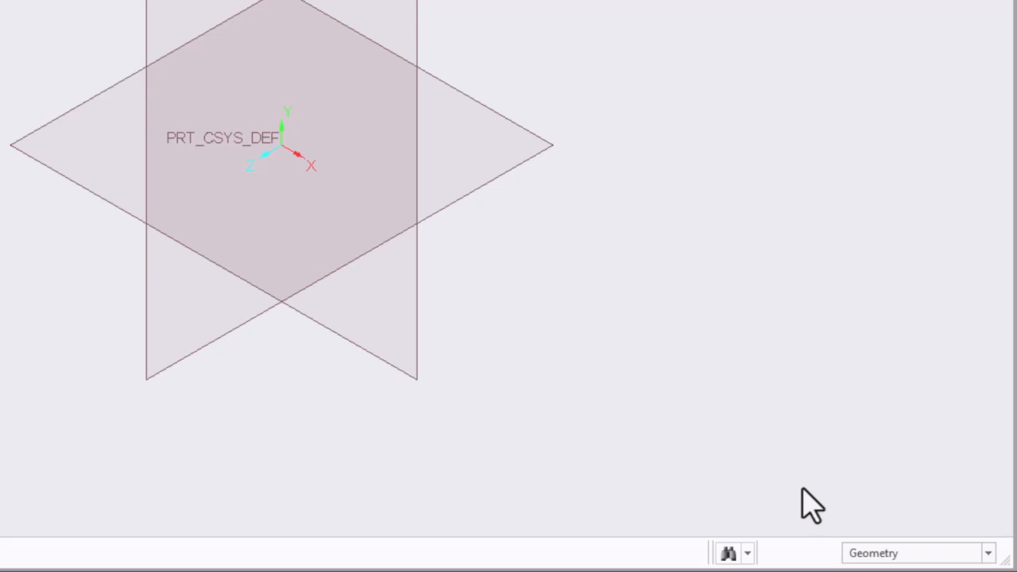
mouse_move(942, 505)
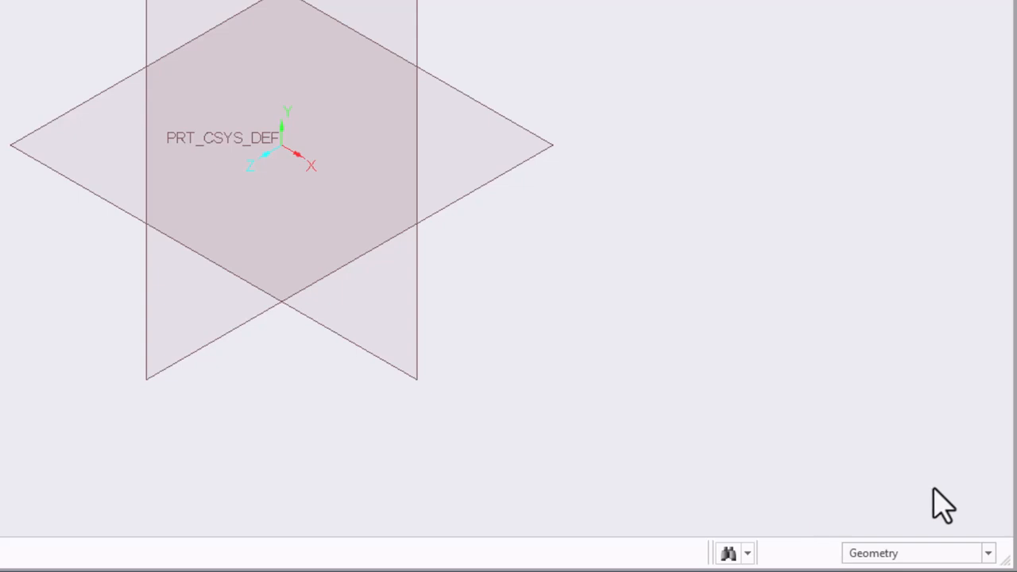
click(988, 553)
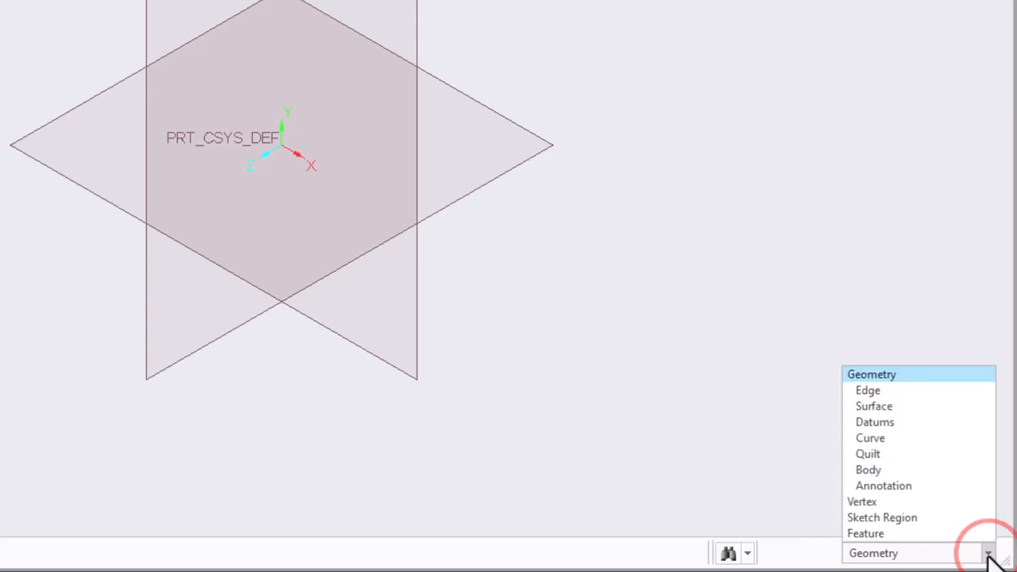